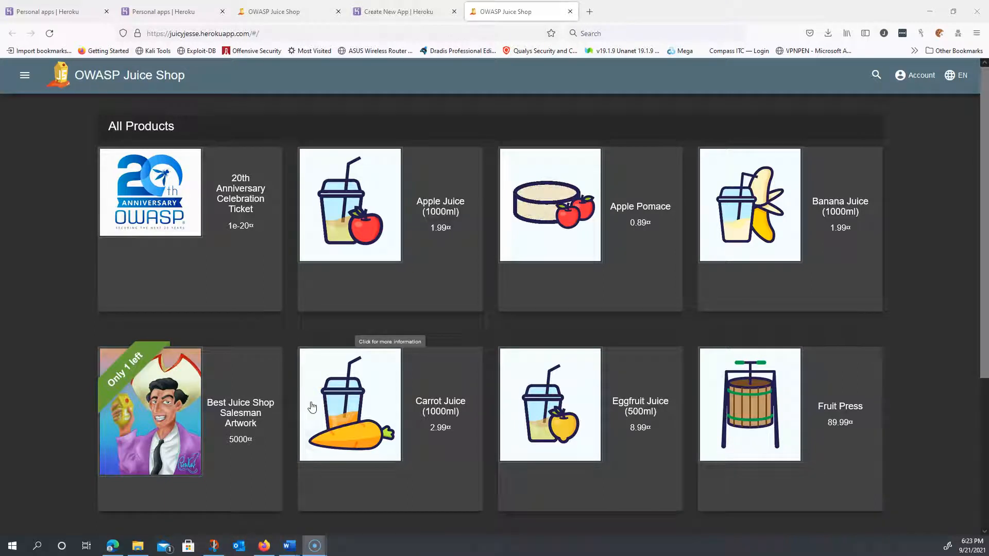
mouse_move(576, 518)
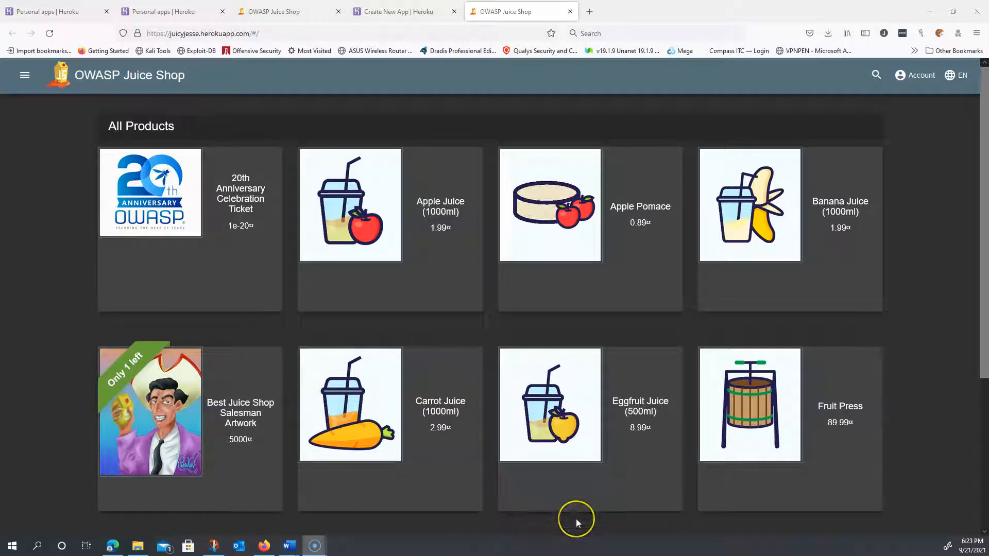
mouse_move(575, 524)
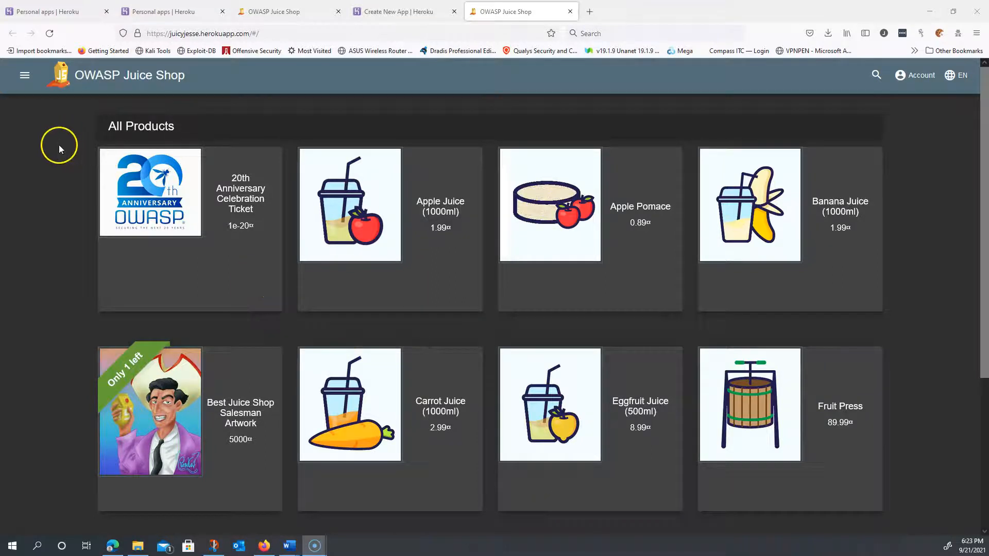
mouse_move(25, 75)
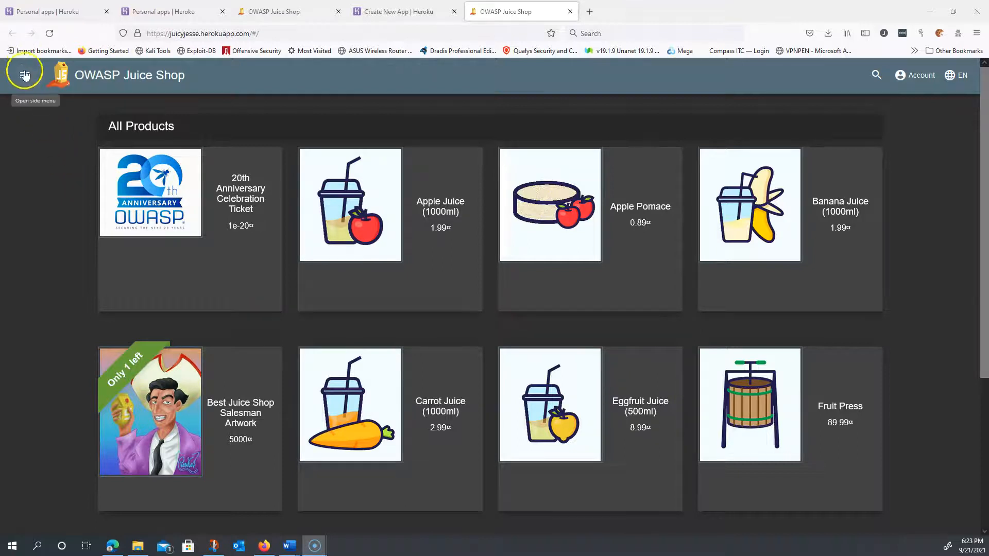
Close the extra shop tab and return the Score Board tab to the site root (All Products).
click(24, 75)
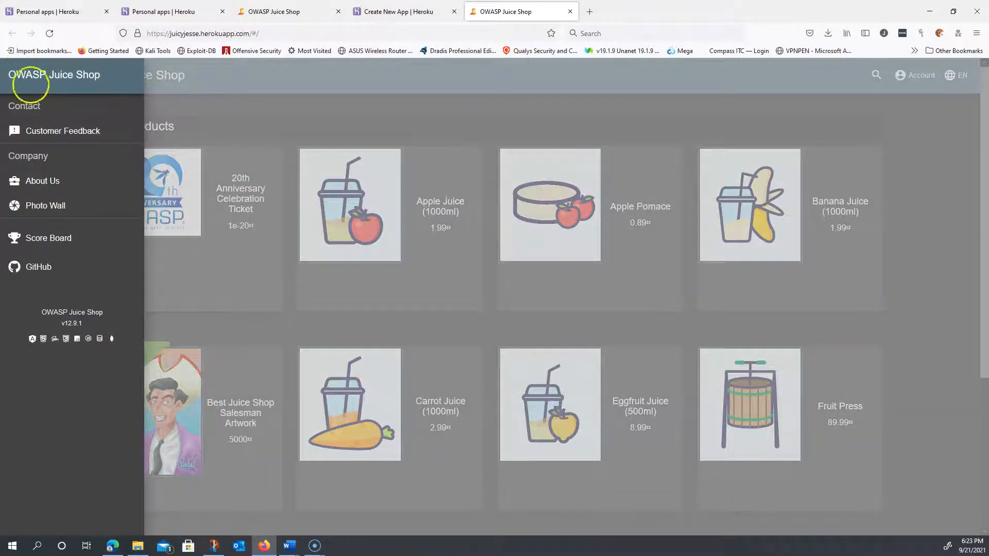
mouse_move(48, 238)
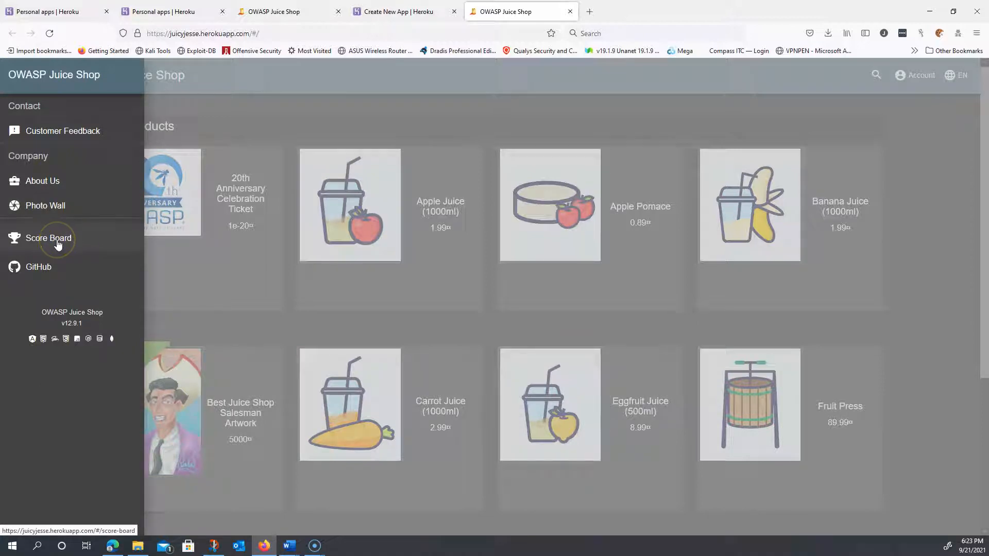
mouse_move(86, 159)
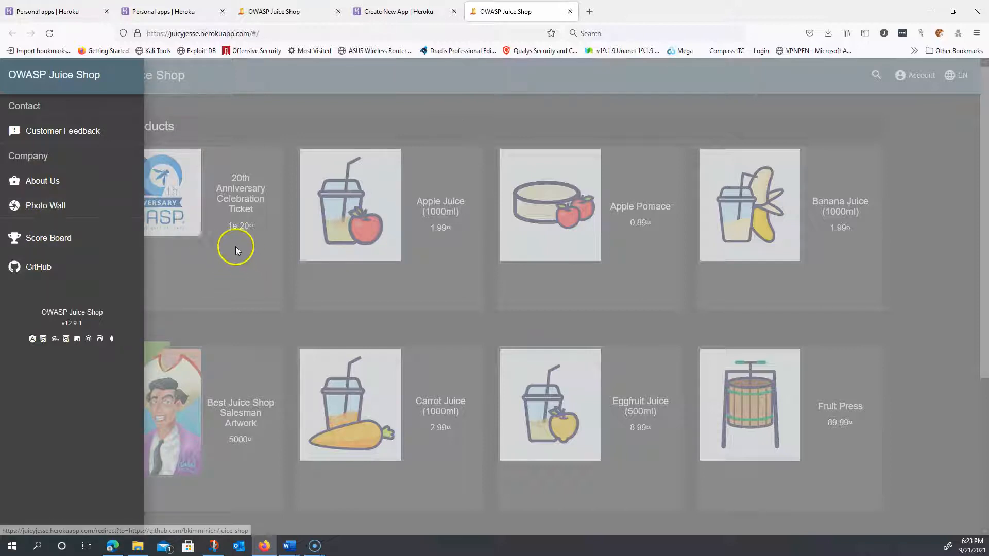
mouse_move(68, 260)
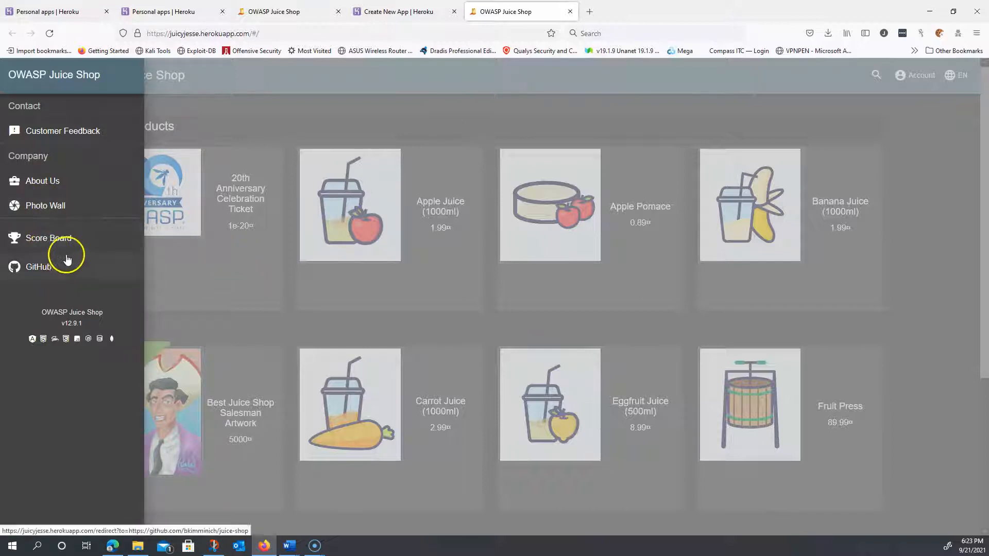
mouse_move(59, 246)
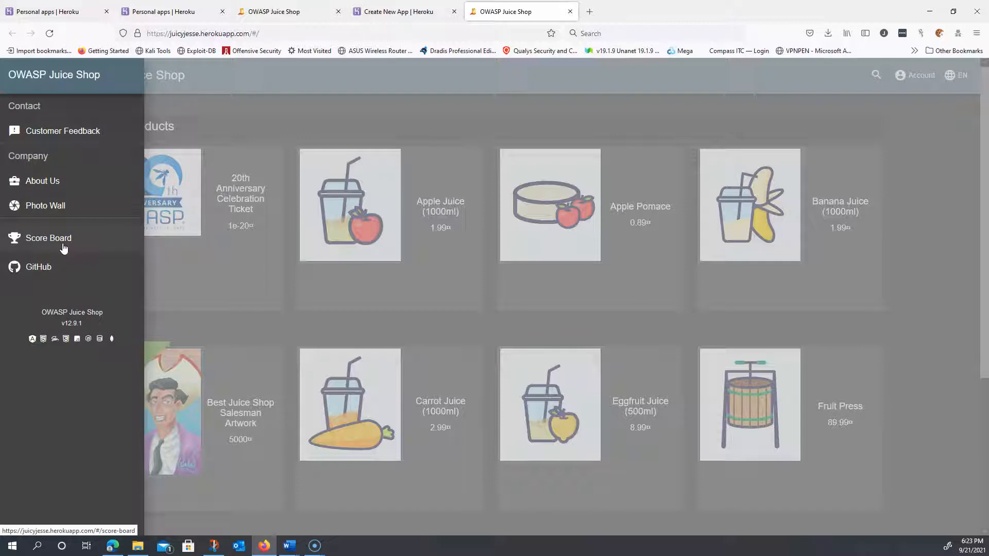
mouse_move(651, 302)
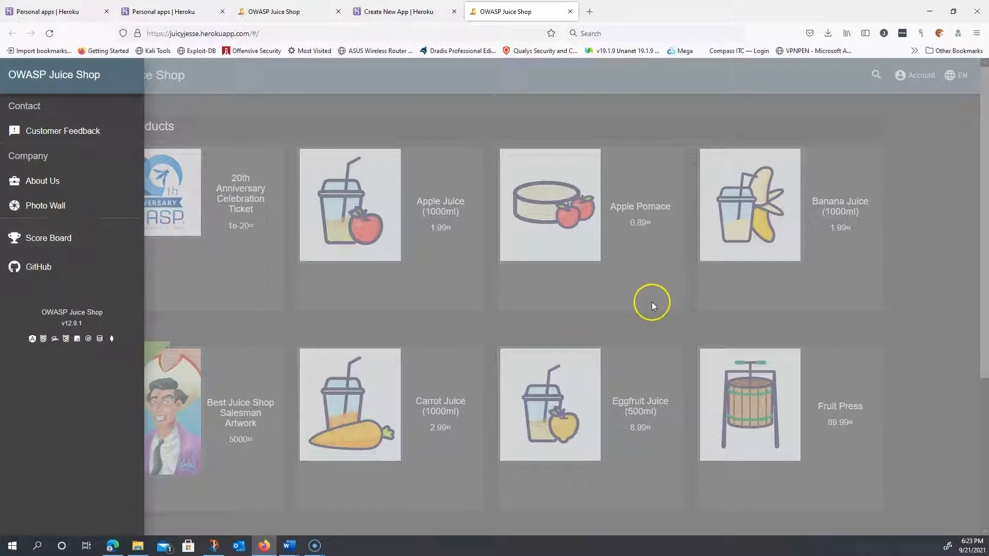
mouse_move(532, 113)
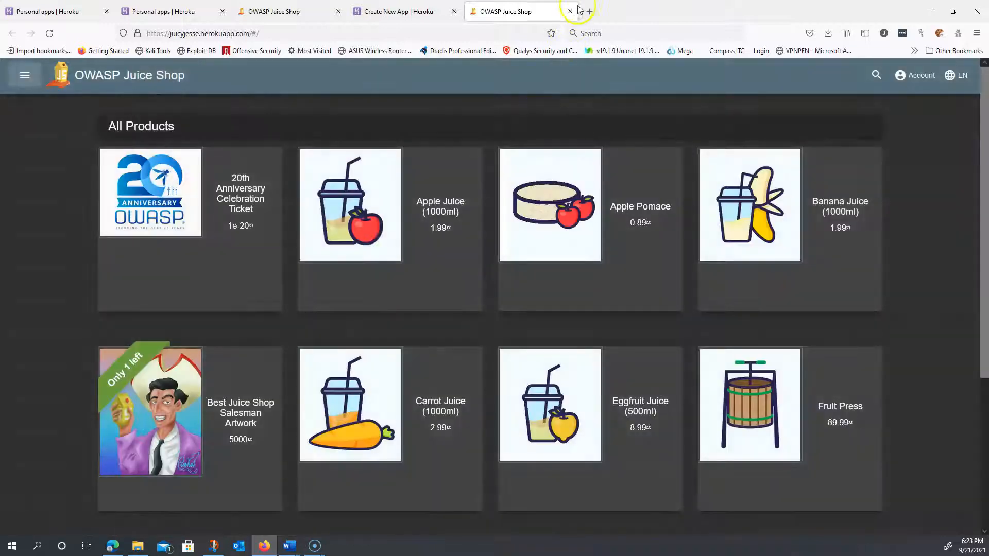
click(569, 12)
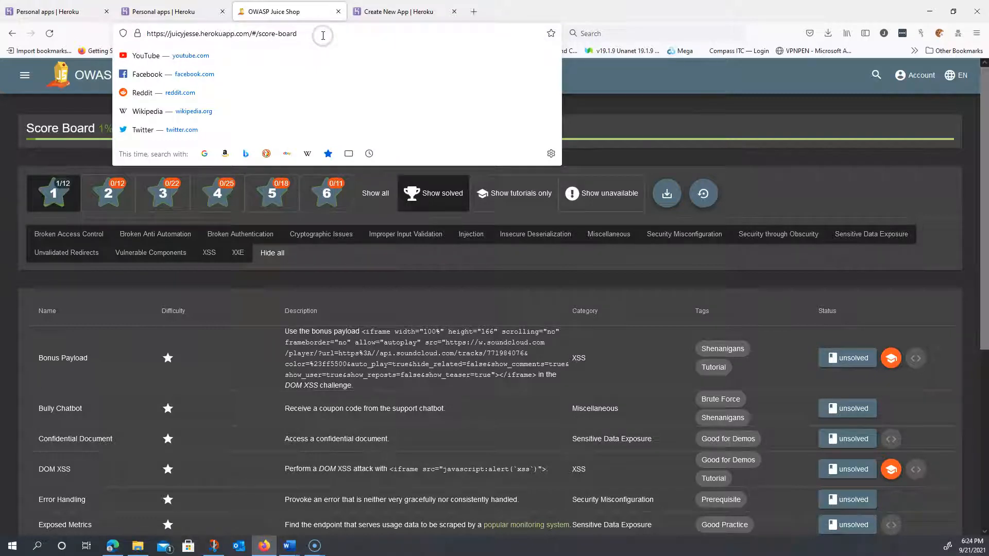
text(sco)
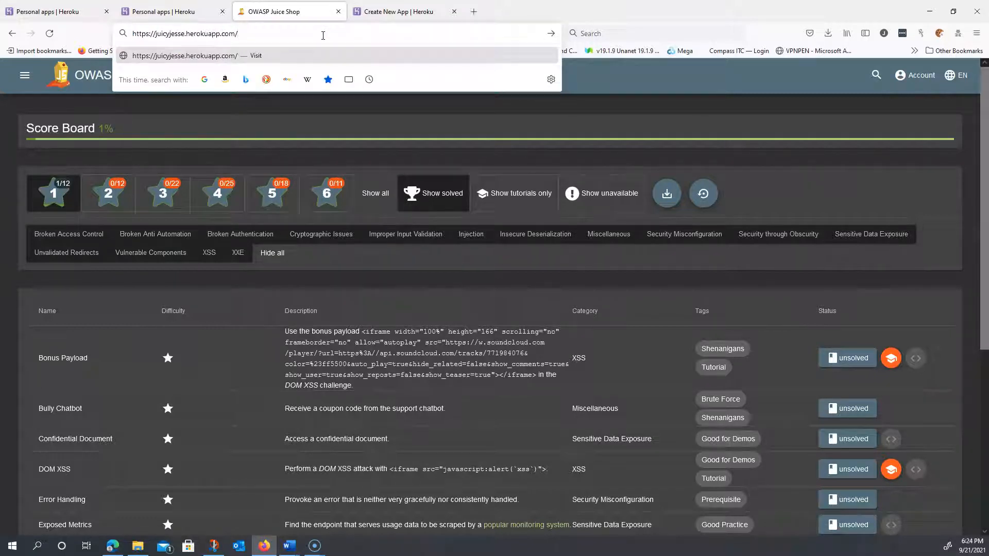
key(Return)
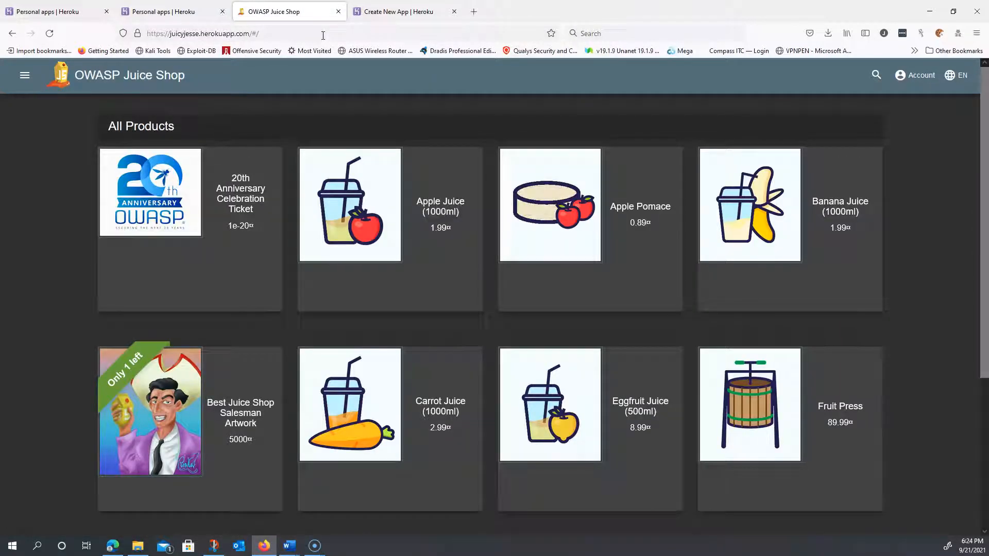
mouse_move(9, 106)
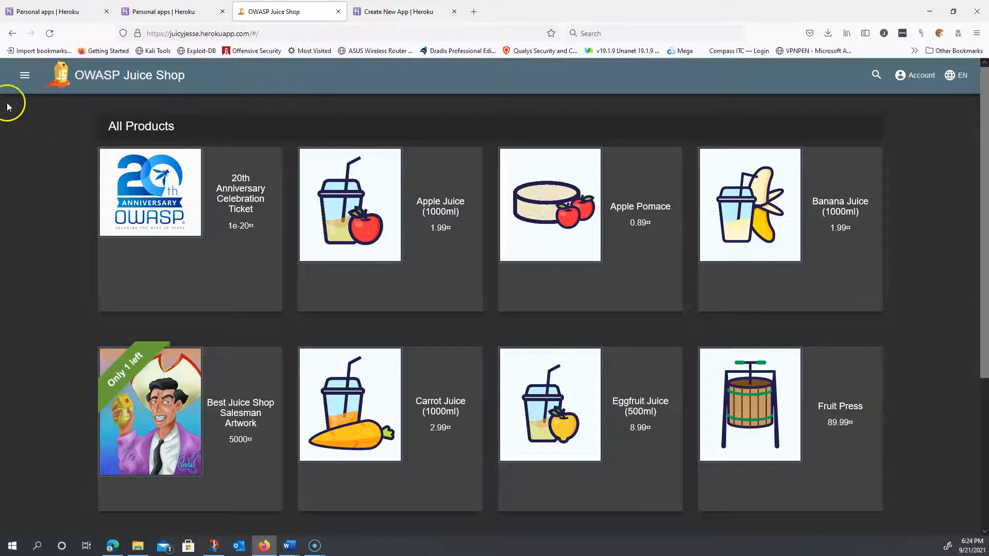
click(25, 75)
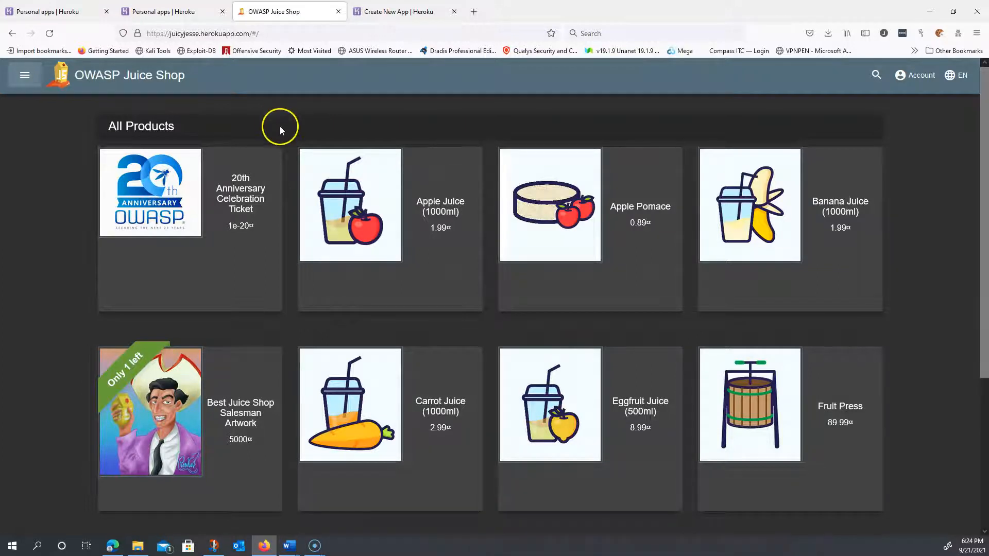
mouse_move(280, 130)
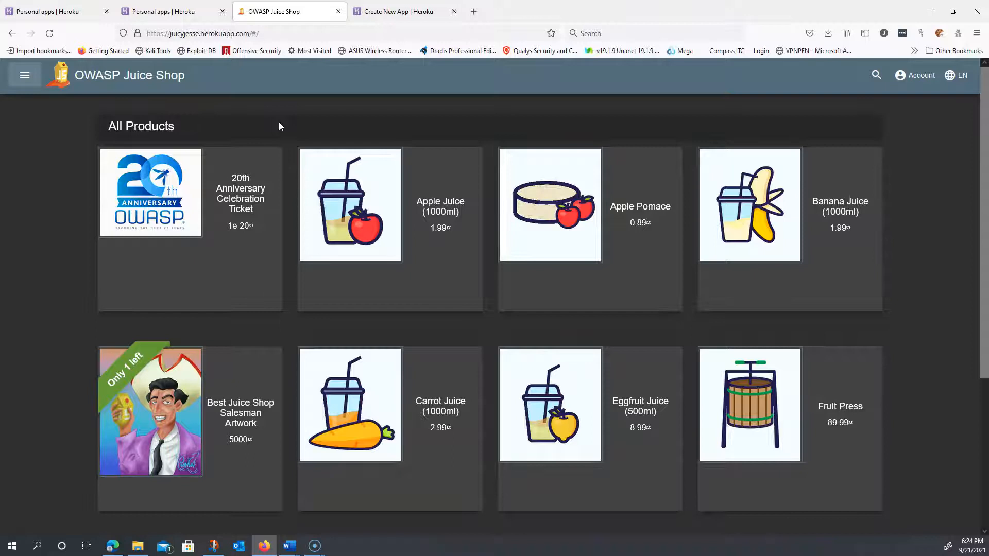
mouse_move(977, 32)
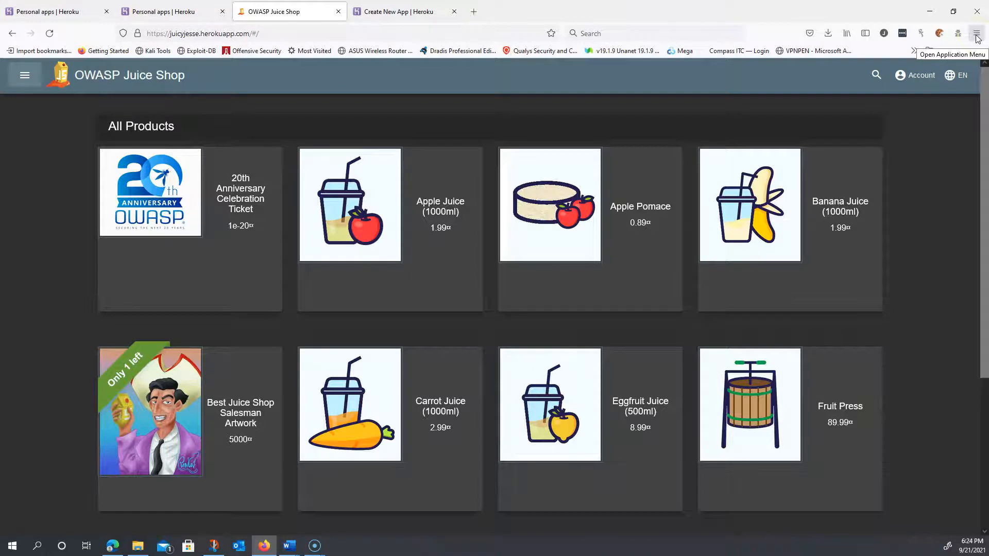
click(977, 33)
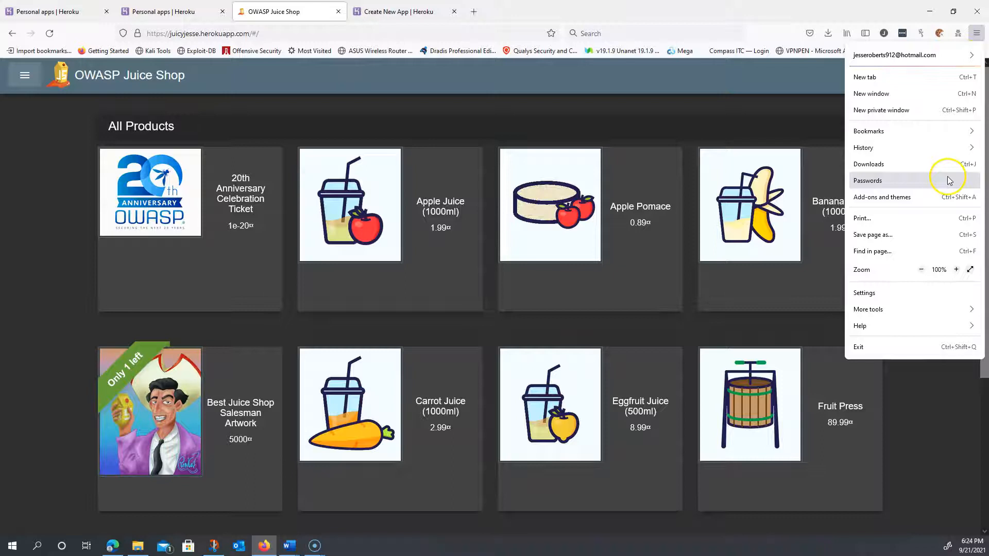
mouse_move(894, 313)
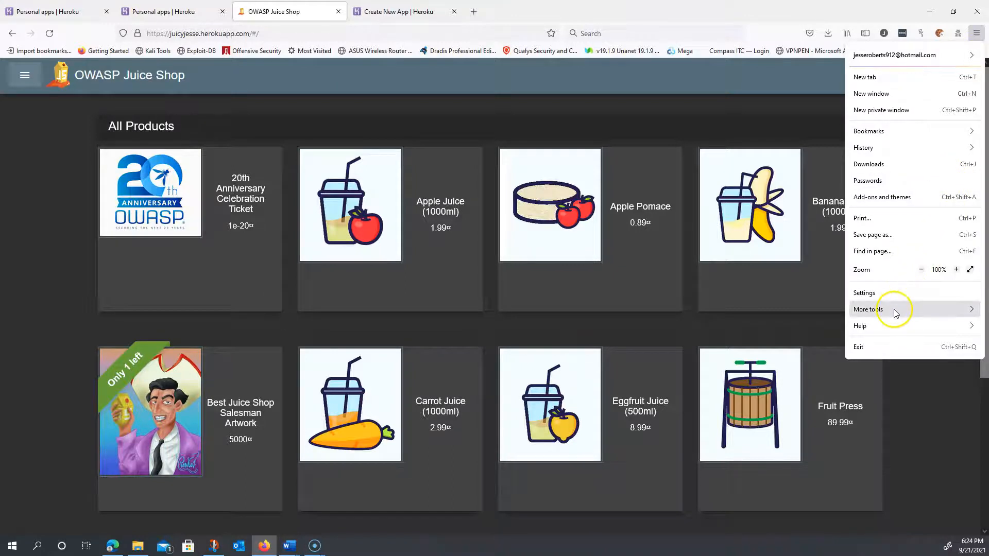
click(868, 309)
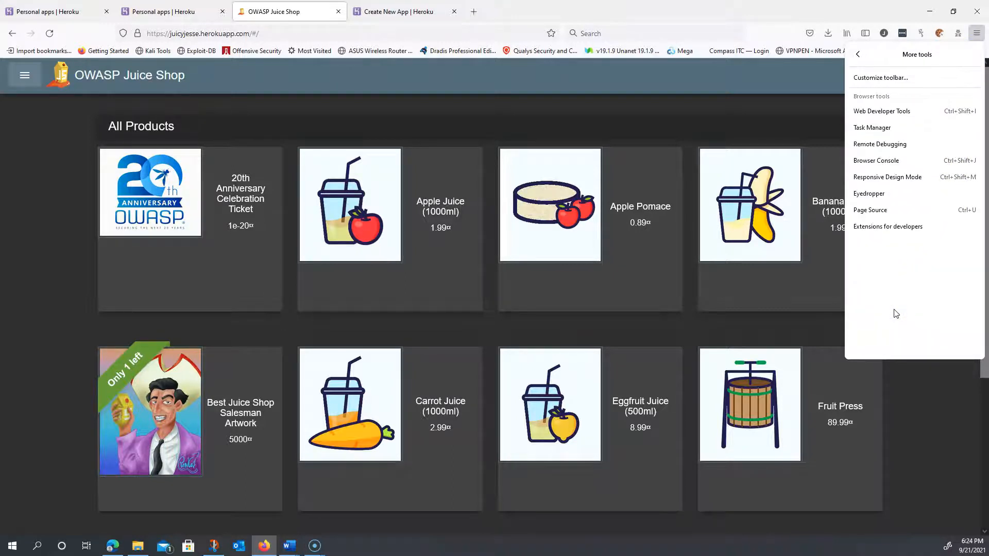
mouse_move(888, 272)
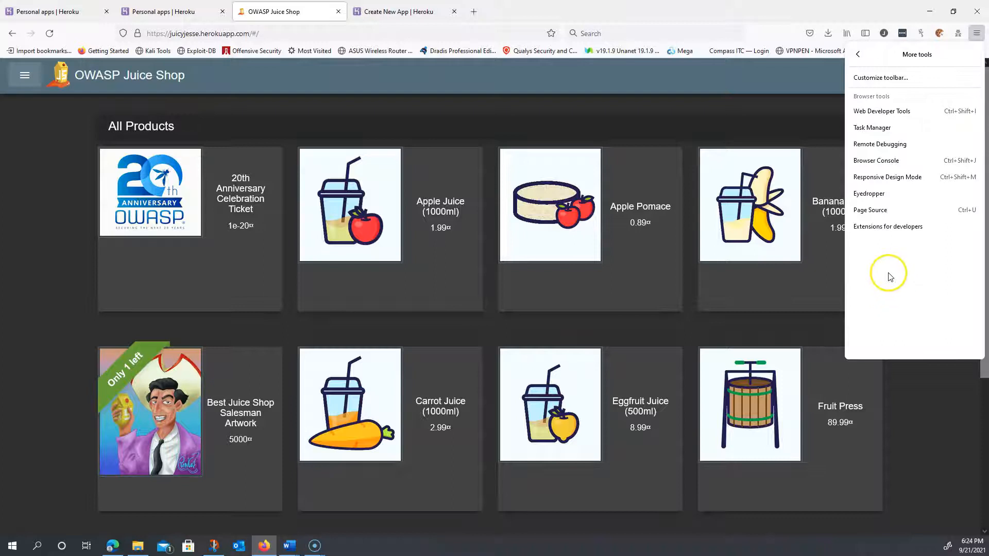
click(882, 111)
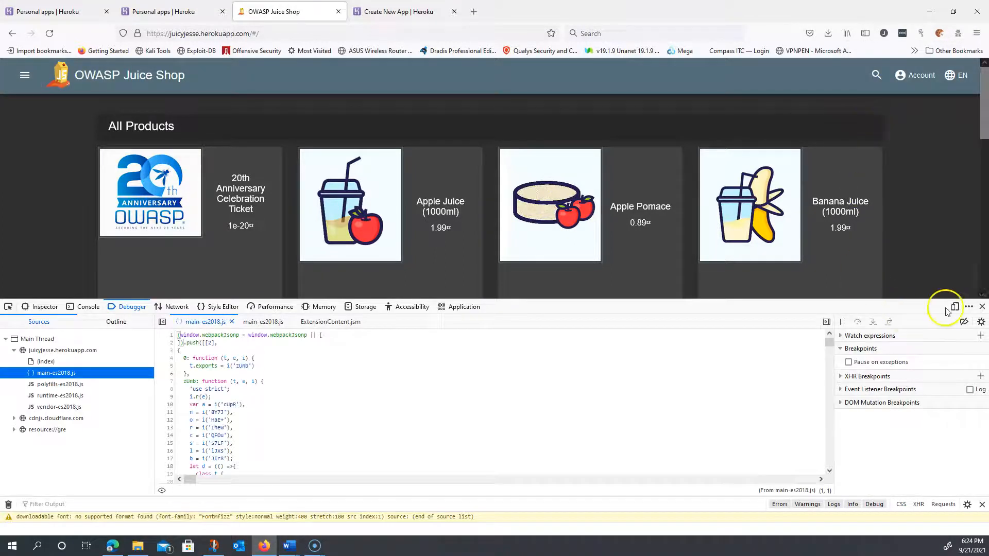
click(981, 307)
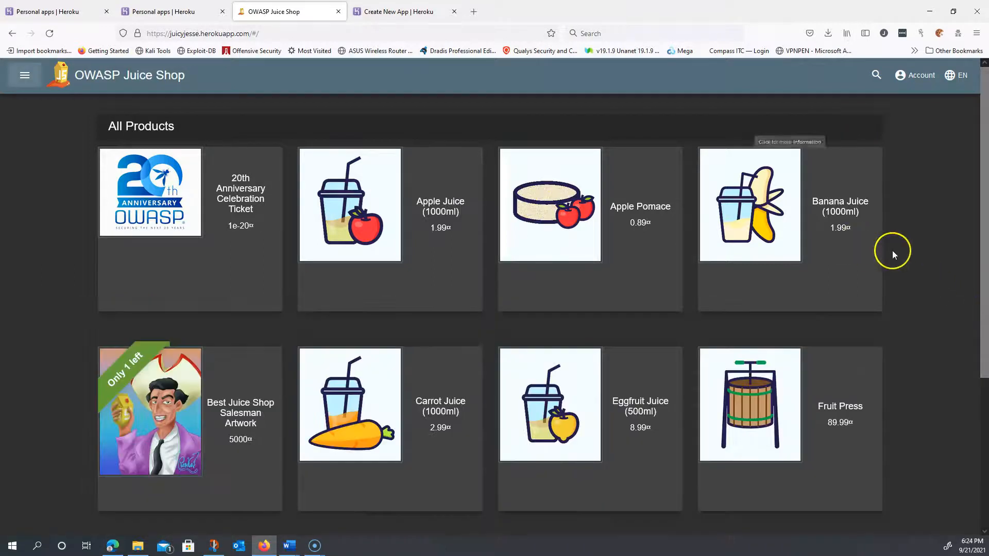
mouse_move(911, 261)
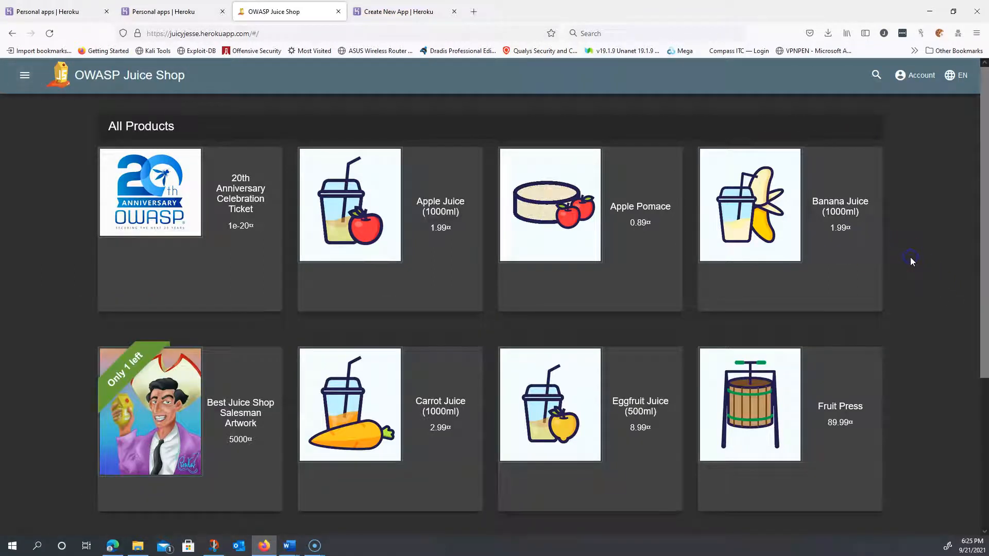
key(F12)
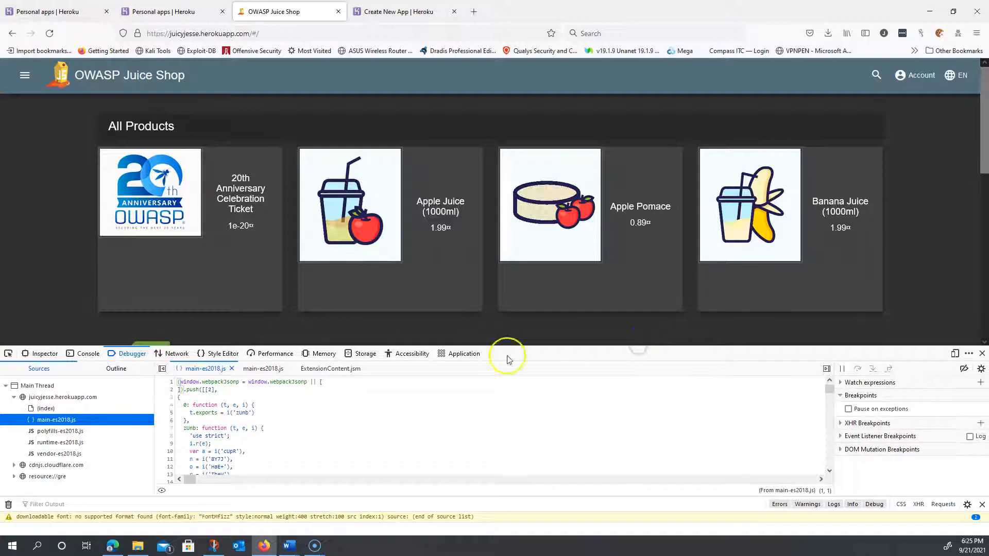
click(44, 354)
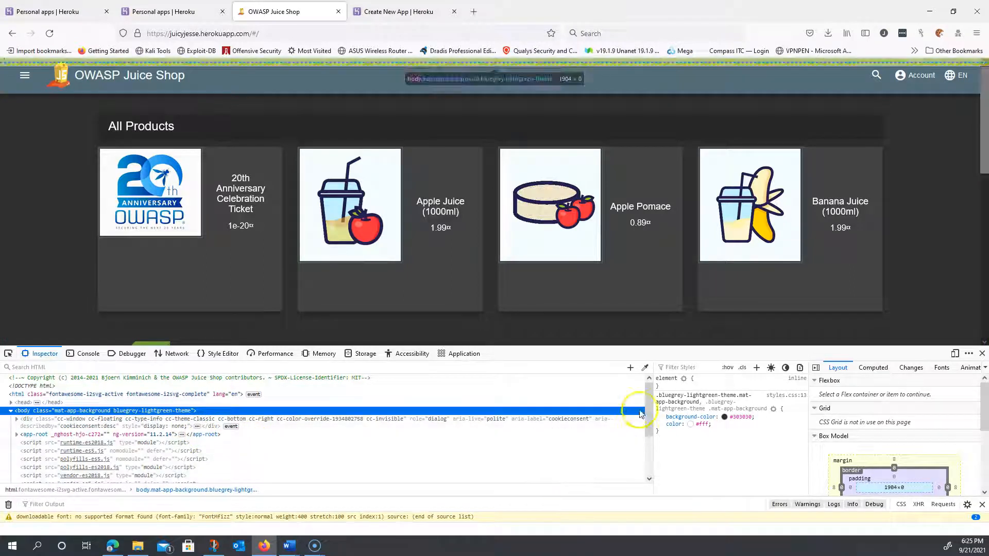
scroll(down, 3)
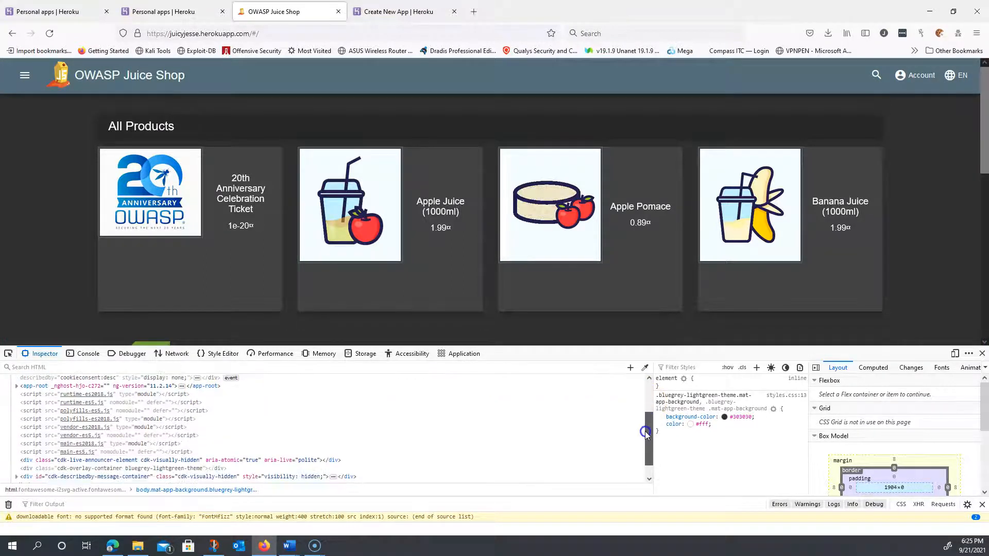
scroll(down, 3)
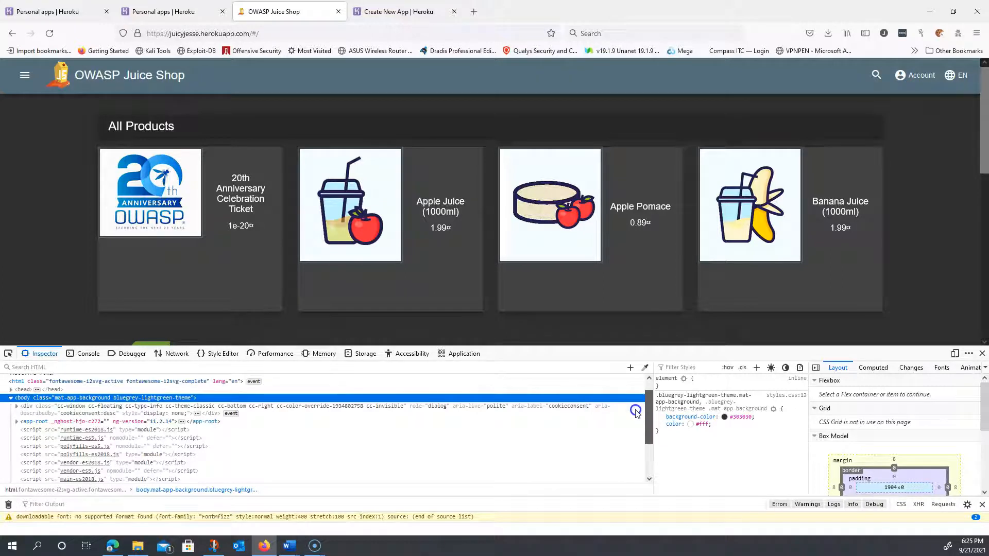
scroll(up, 3)
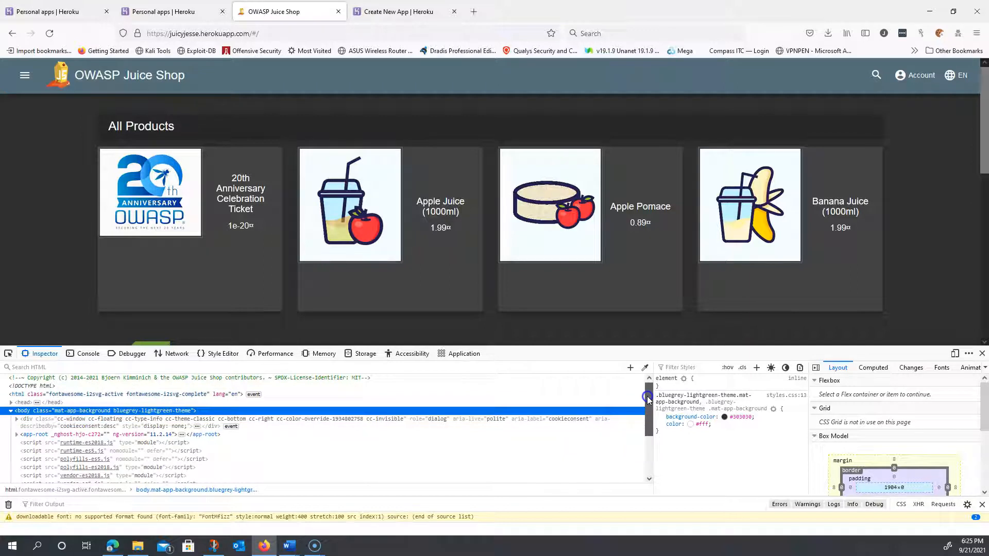
scroll(down, 3)
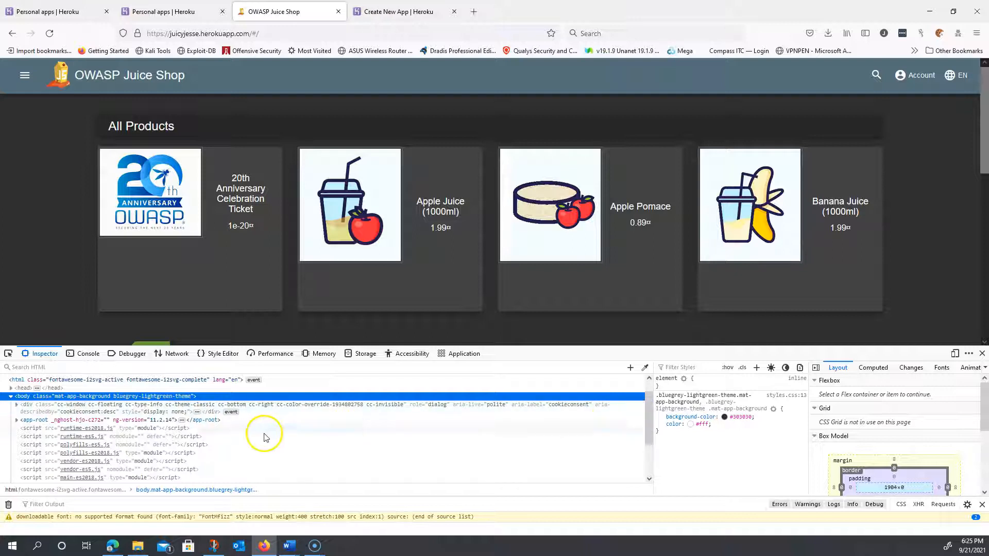
scroll(down, 3)
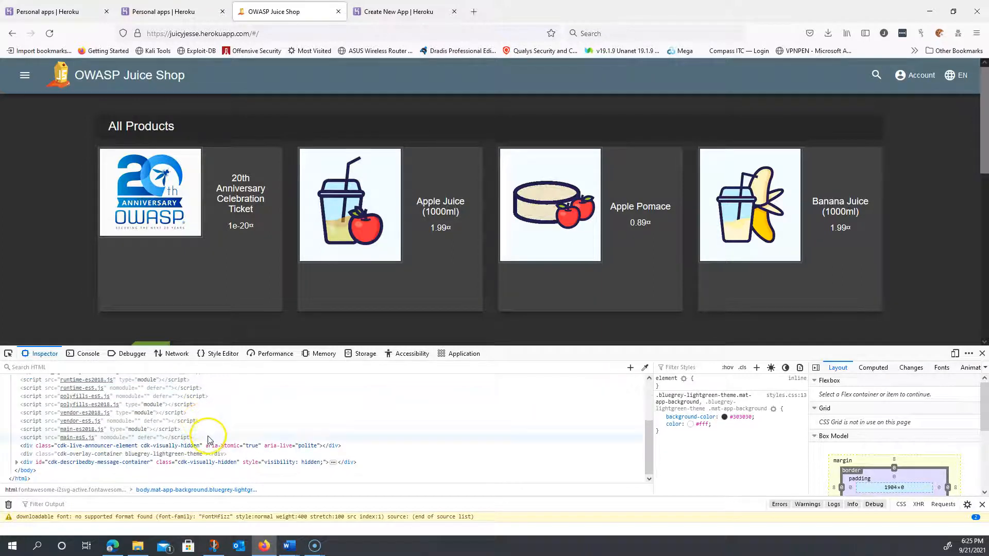
mouse_move(350, 463)
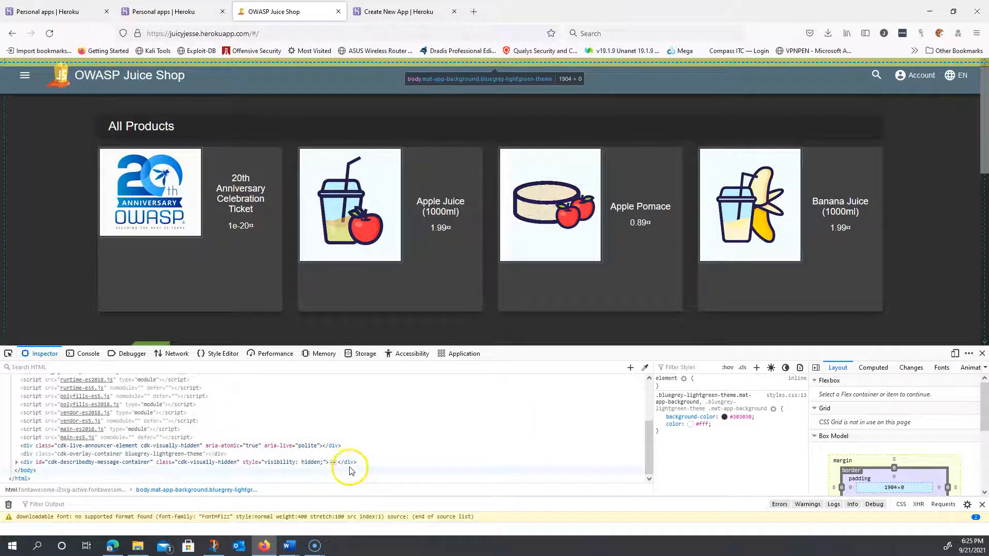
mouse_move(349, 463)
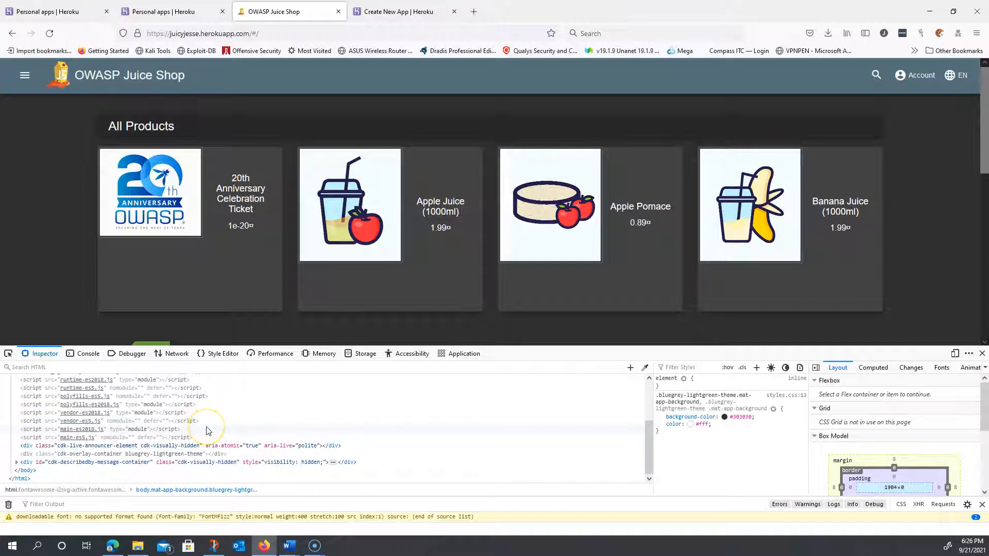
mouse_move(216, 440)
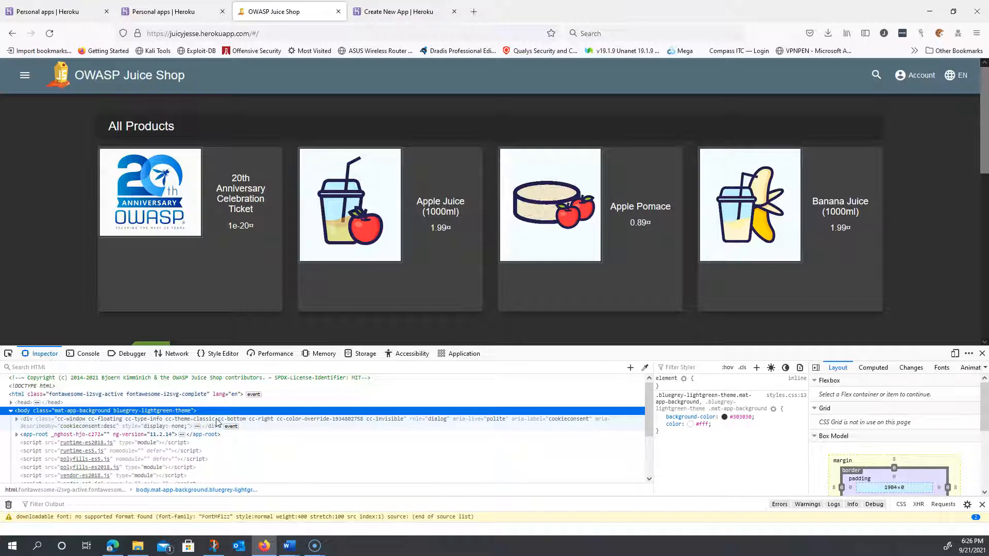
mouse_move(183, 411)
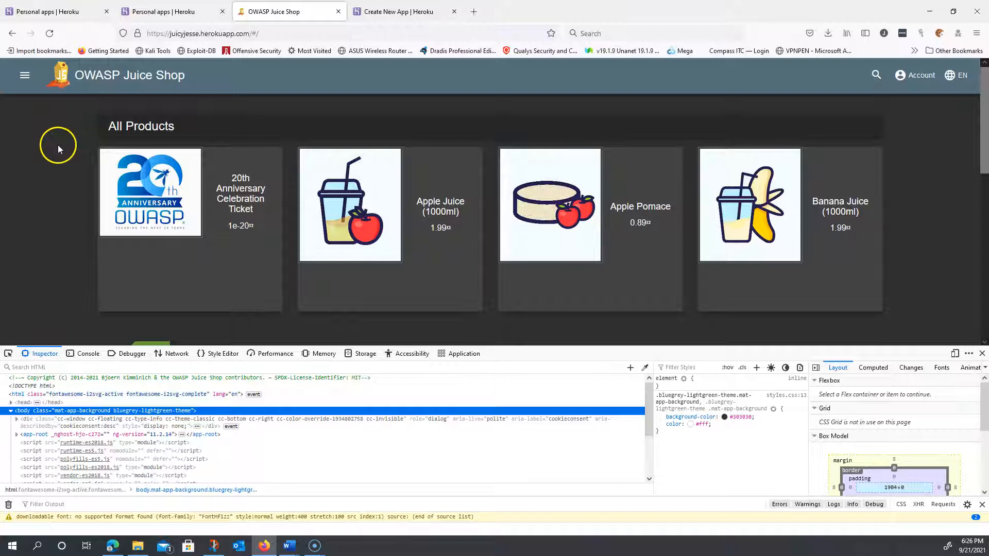
mouse_move(105, 324)
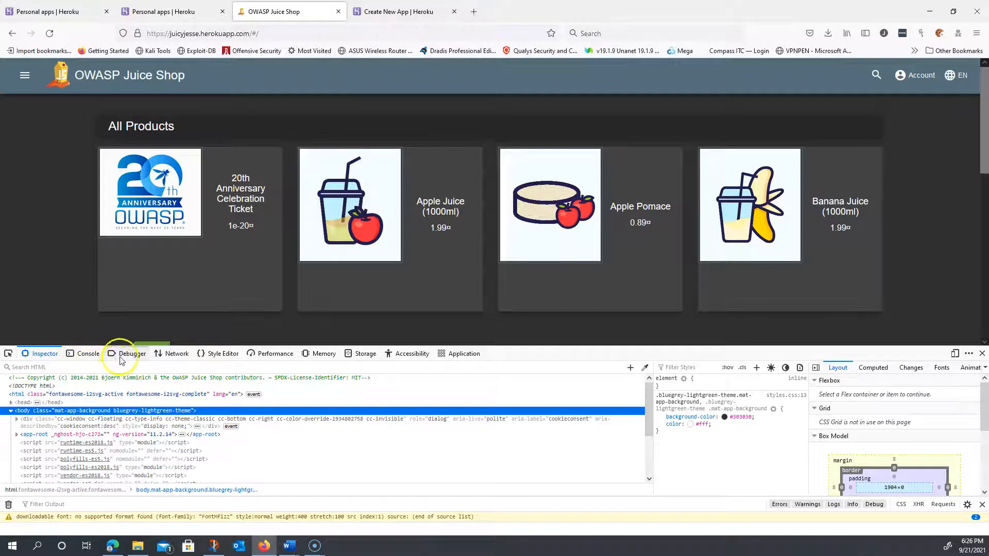
Show main-es2018.js as pretty-printed source in the Debugger, scrolled to the zumb function.
click(131, 353)
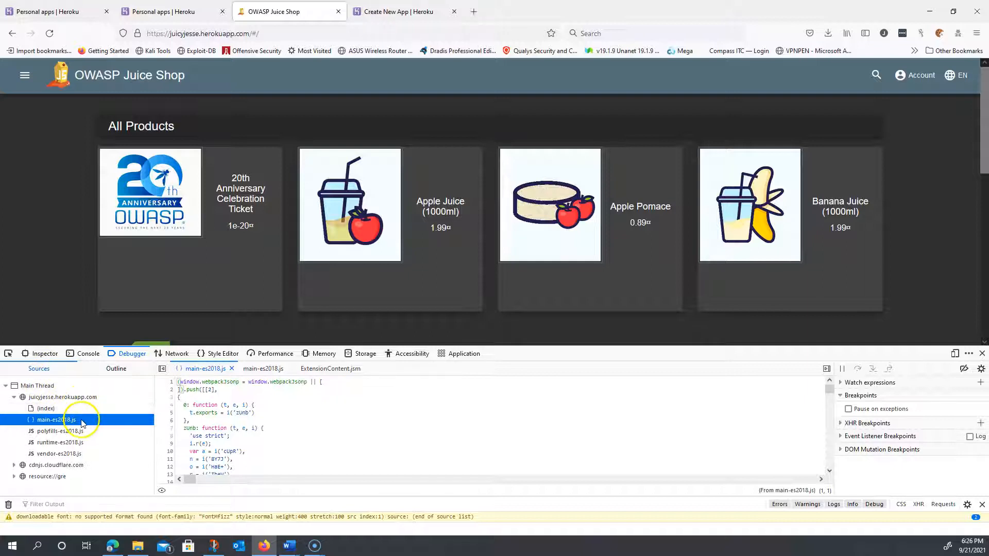
mouse_move(56, 419)
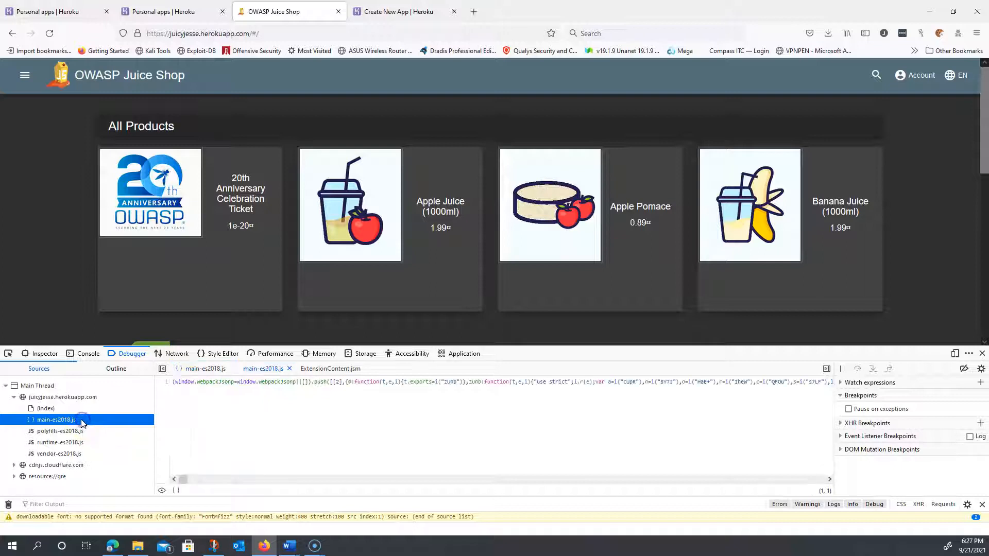
mouse_move(56, 419)
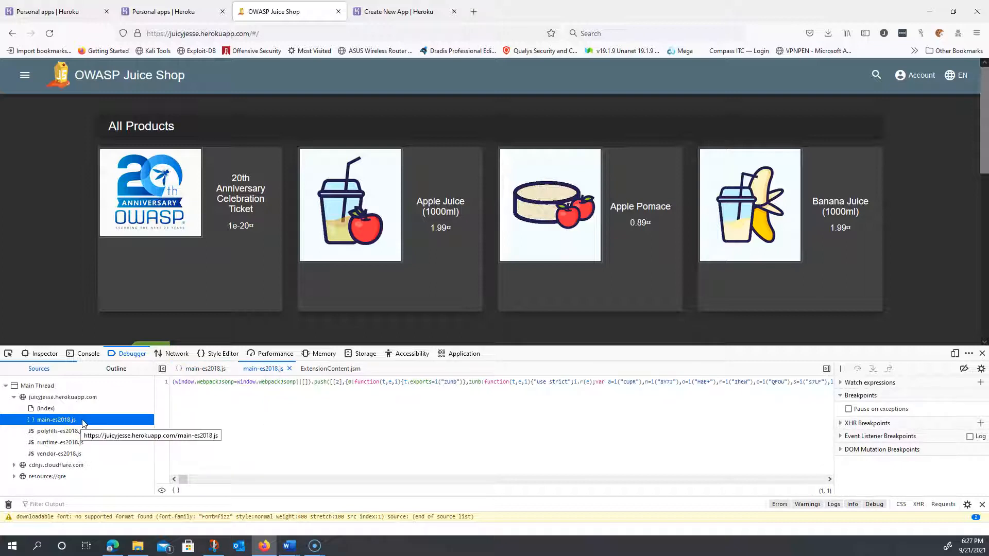
mouse_move(179, 490)
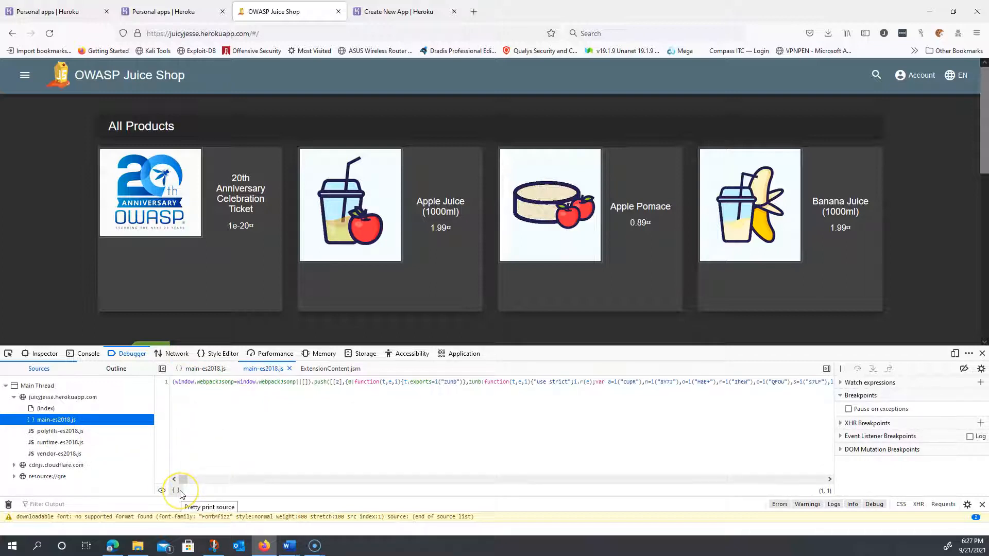
mouse_move(234, 454)
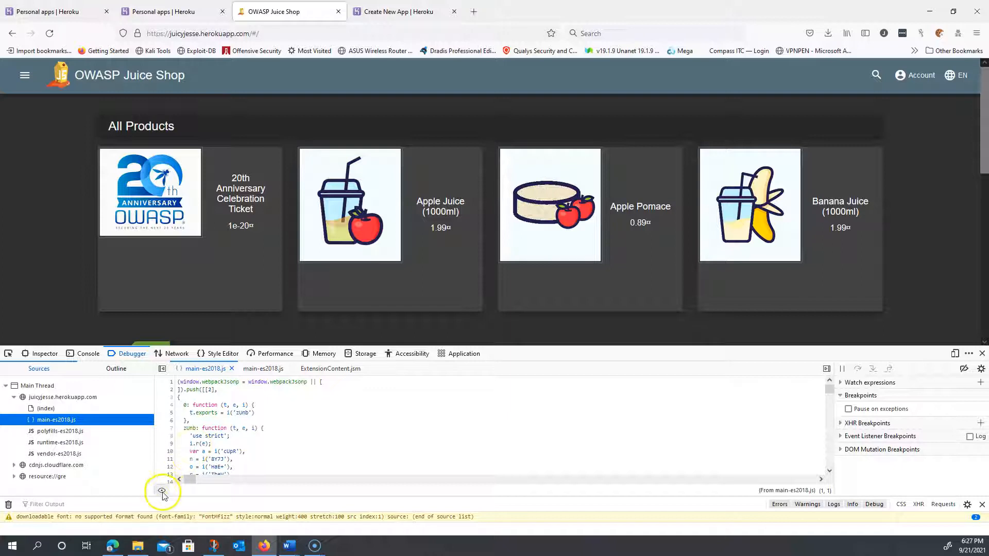
mouse_move(161, 491)
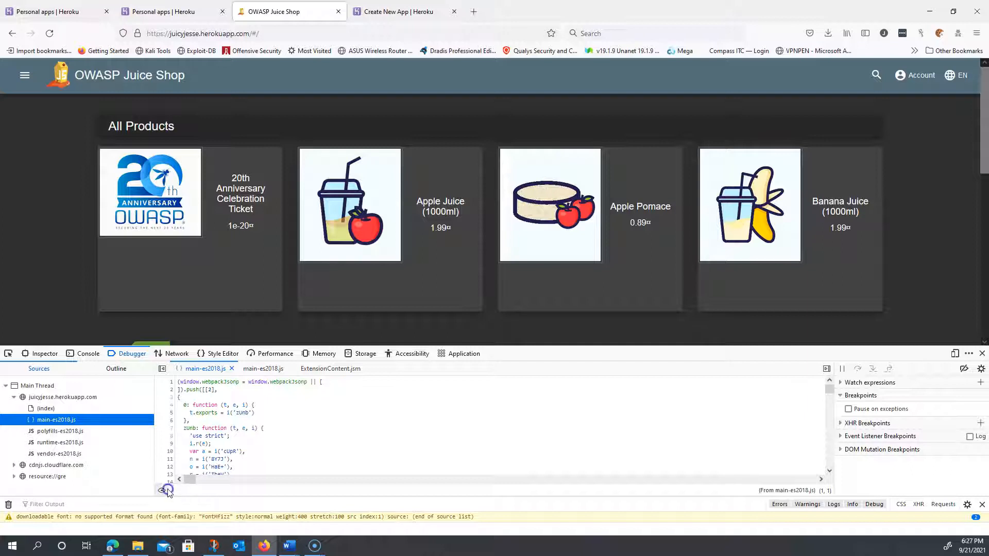
scroll(down, 3)
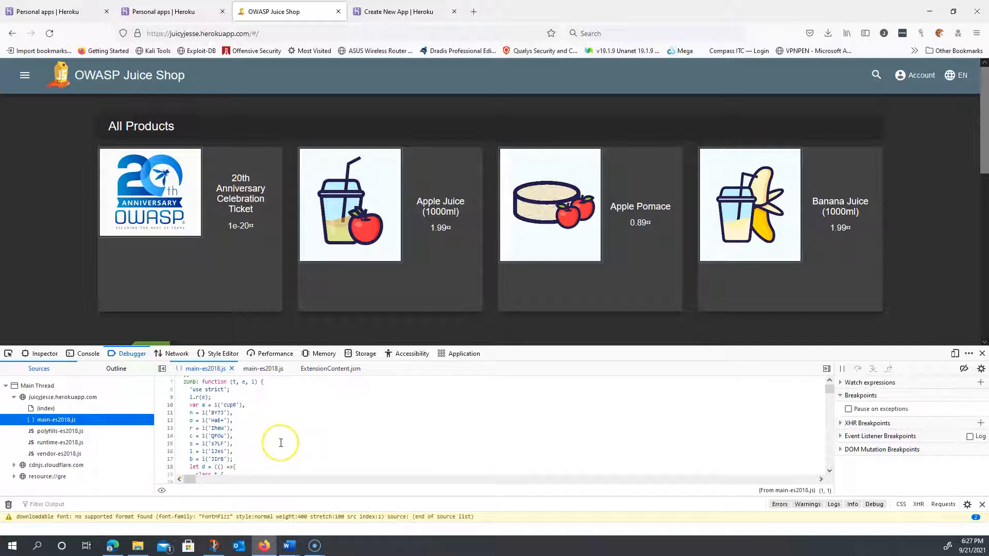
click(283, 443)
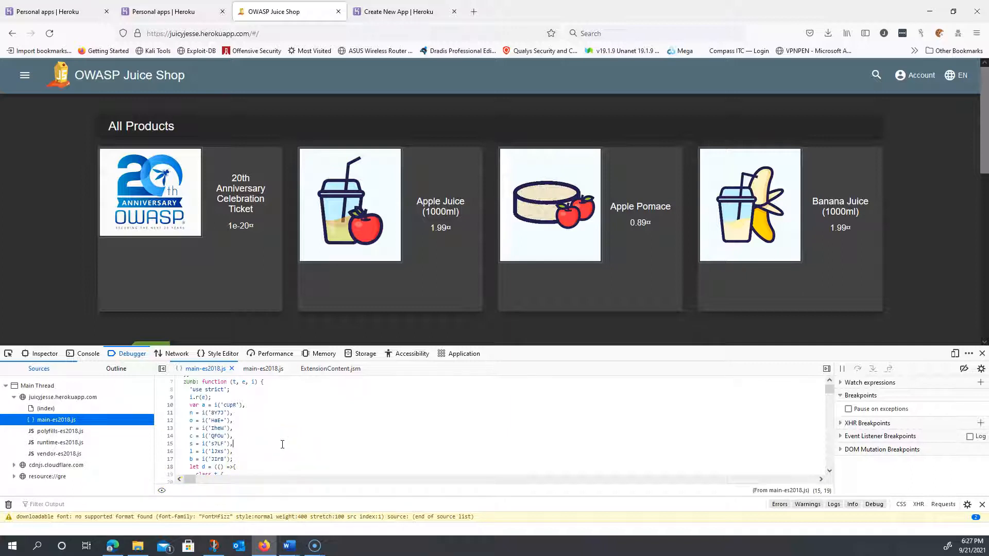
Search main-es2018.js for "score", yielding 40 matches.
key(Ctrl+f)
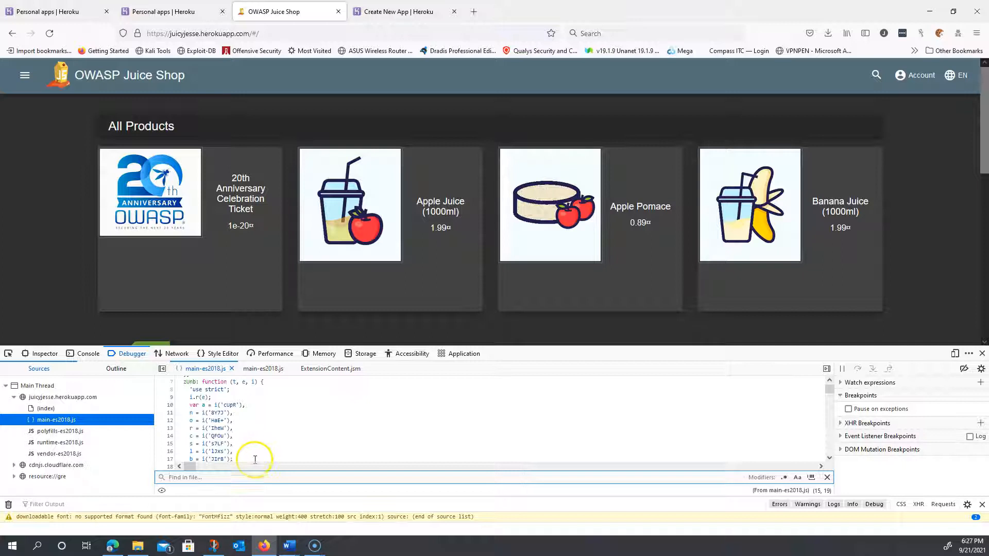
click(196, 477)
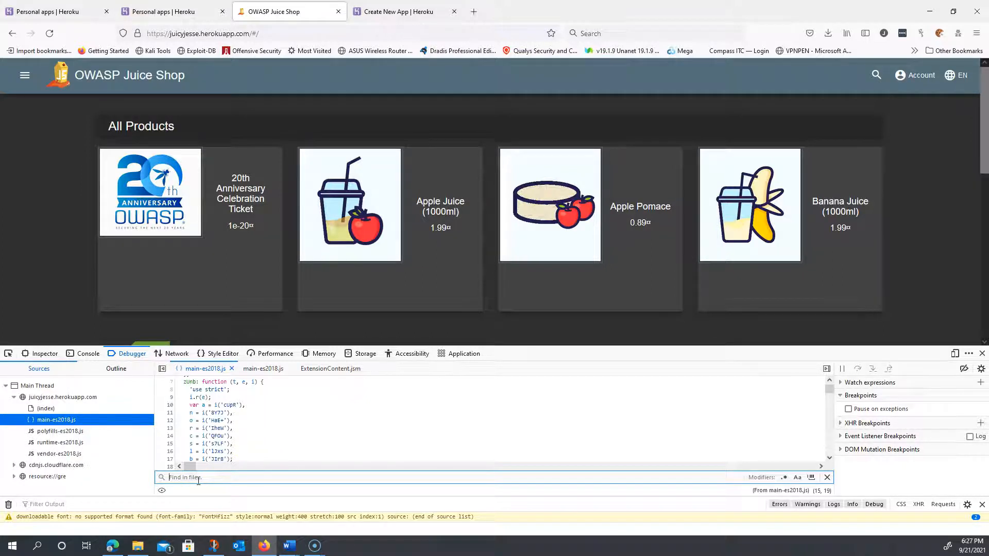
text(score)
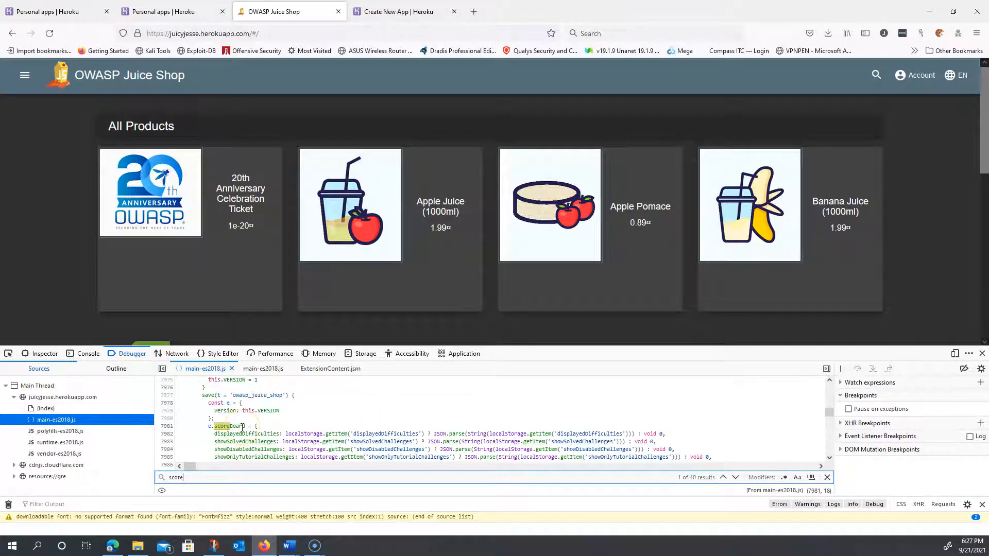
mouse_move(24, 75)
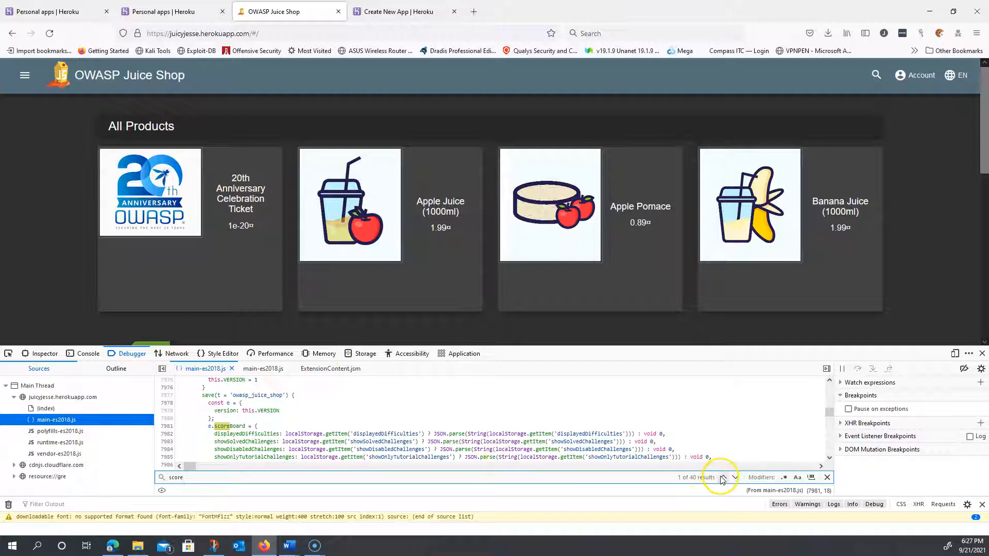
mouse_move(722, 477)
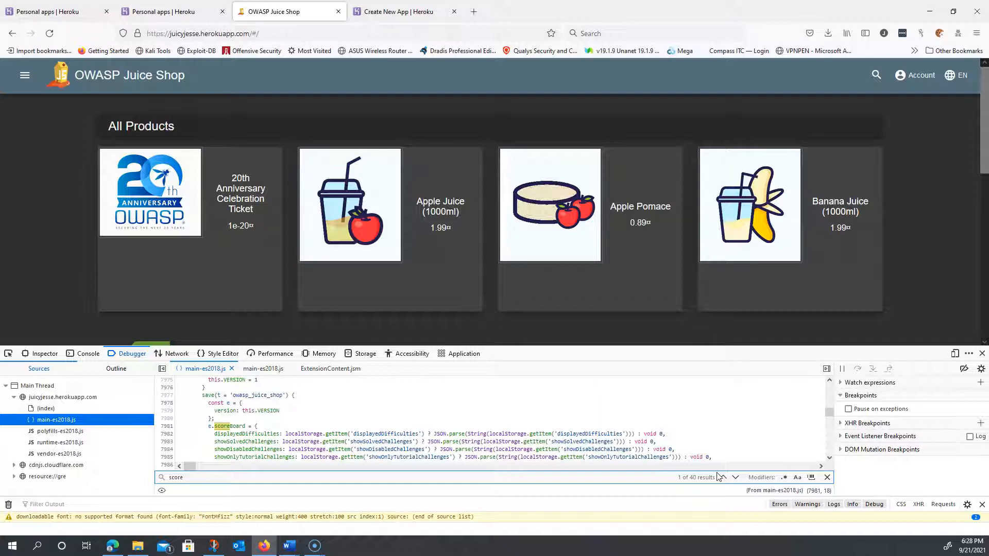
Step back through earlier matches until the '/score-board' routerLink entry is reached.
click(722, 477)
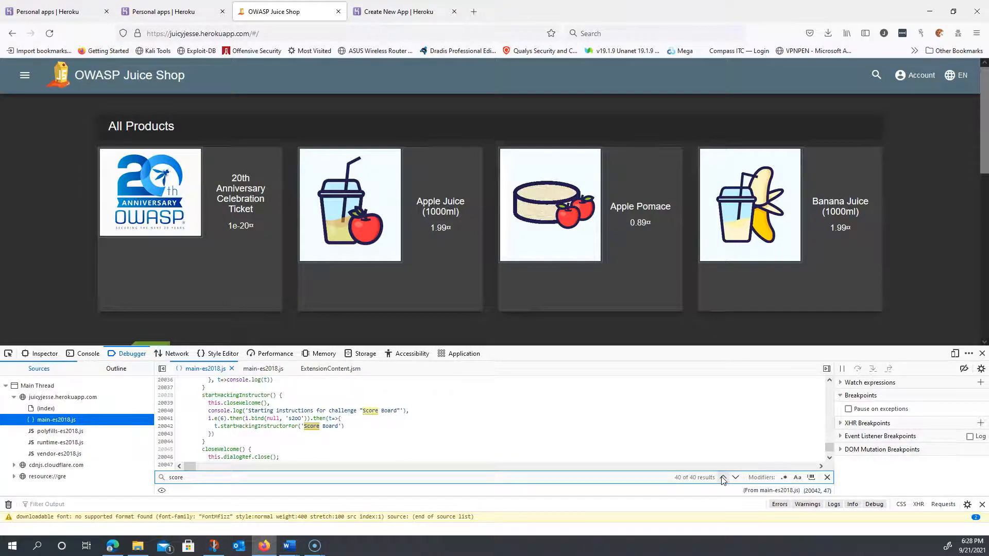
click(723, 477)
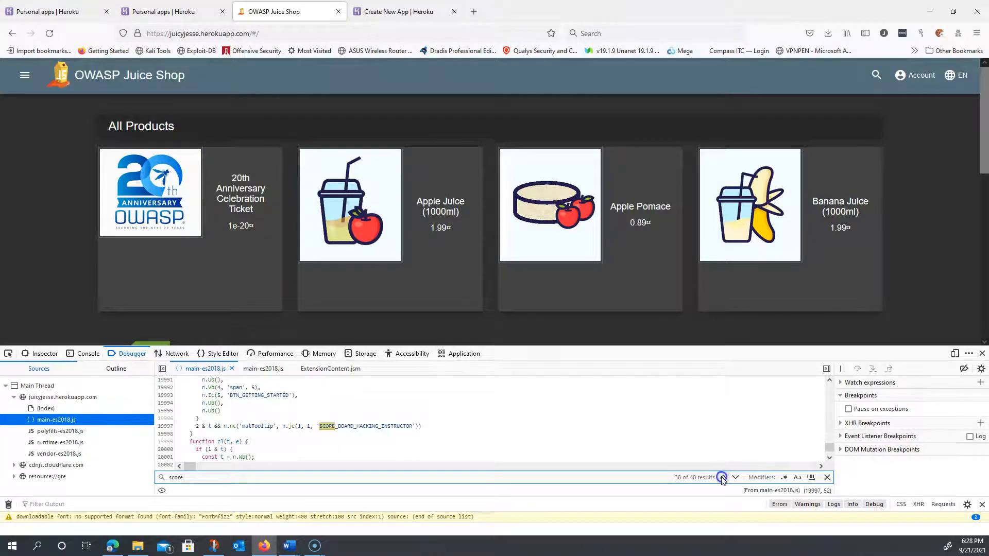
click(721, 477)
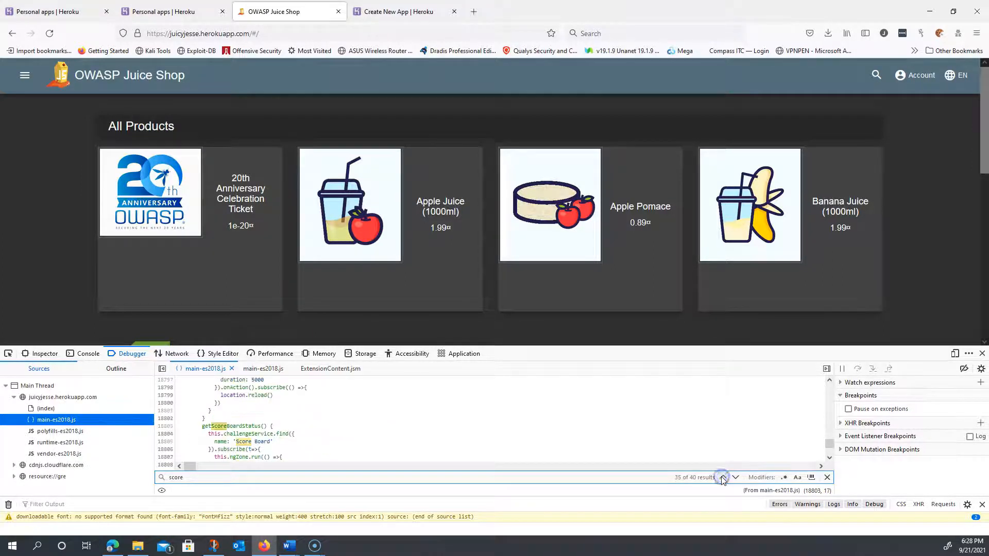
click(723, 477)
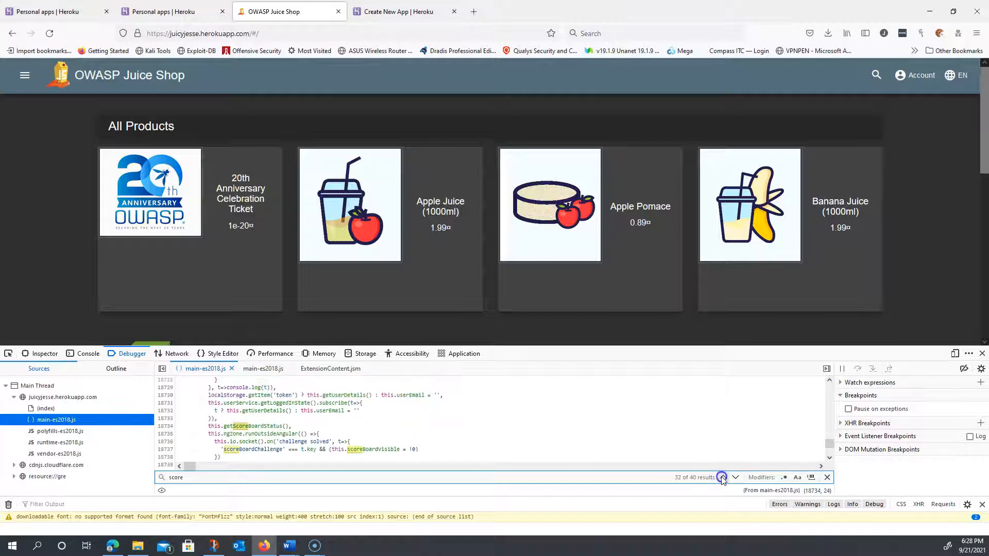
click(722, 477)
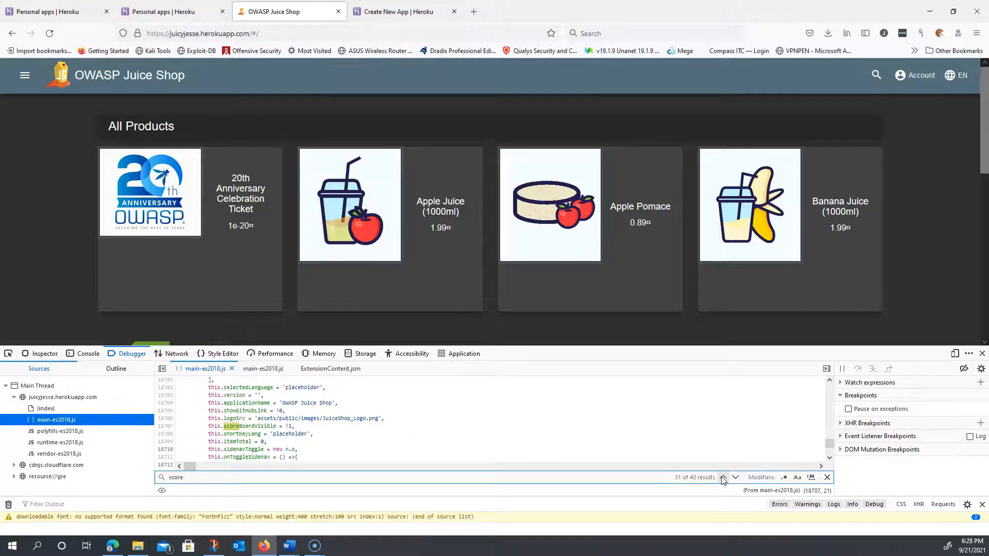
click(723, 477)
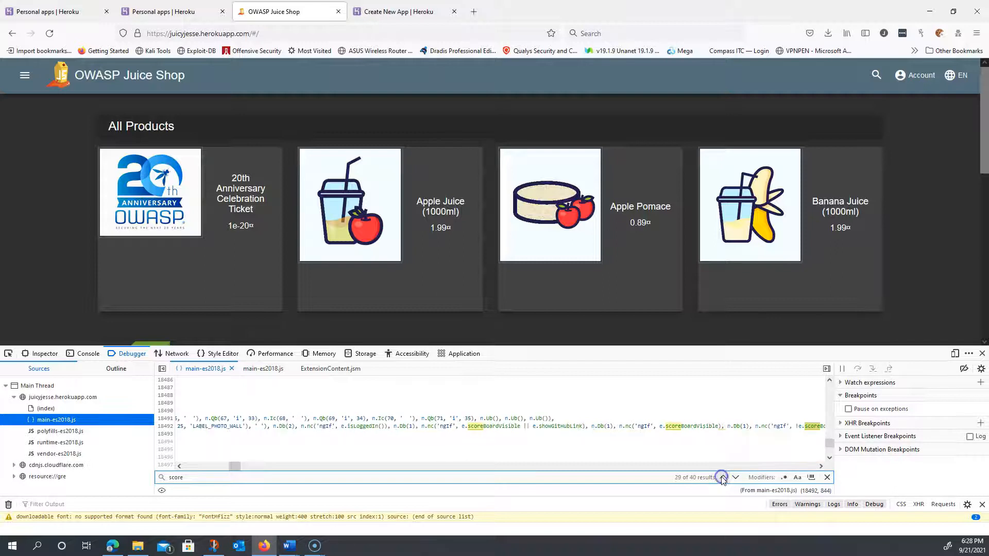
click(722, 477)
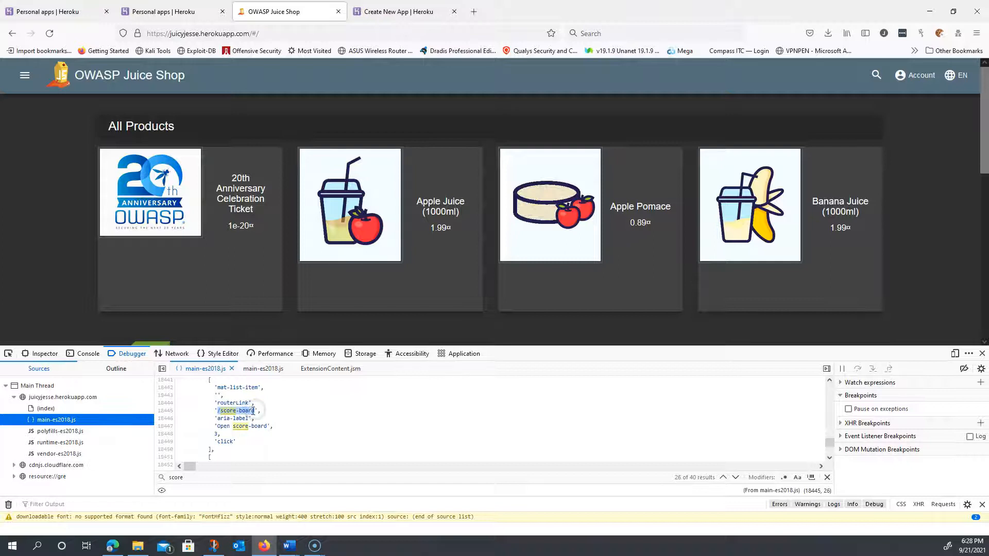
right_click(237, 411)
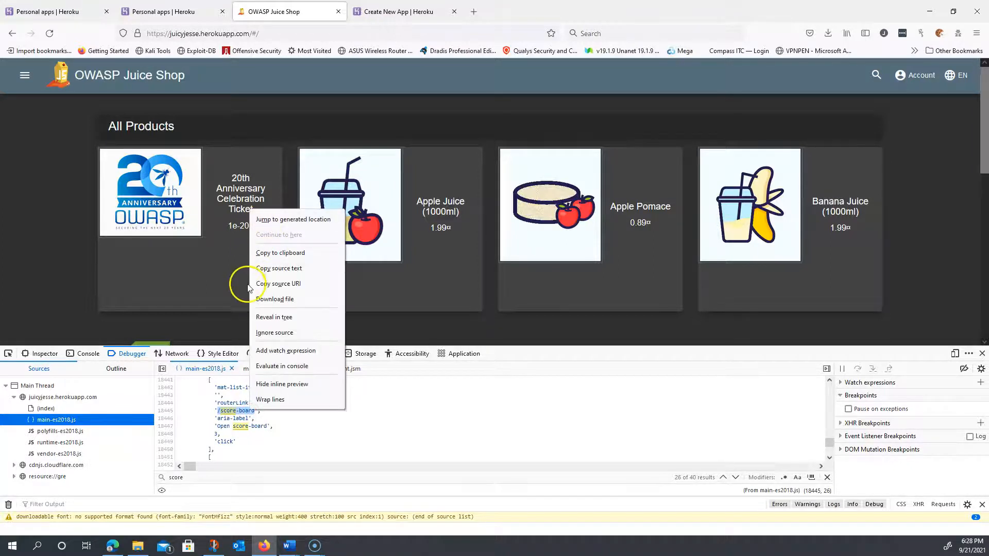
mouse_move(184, 85)
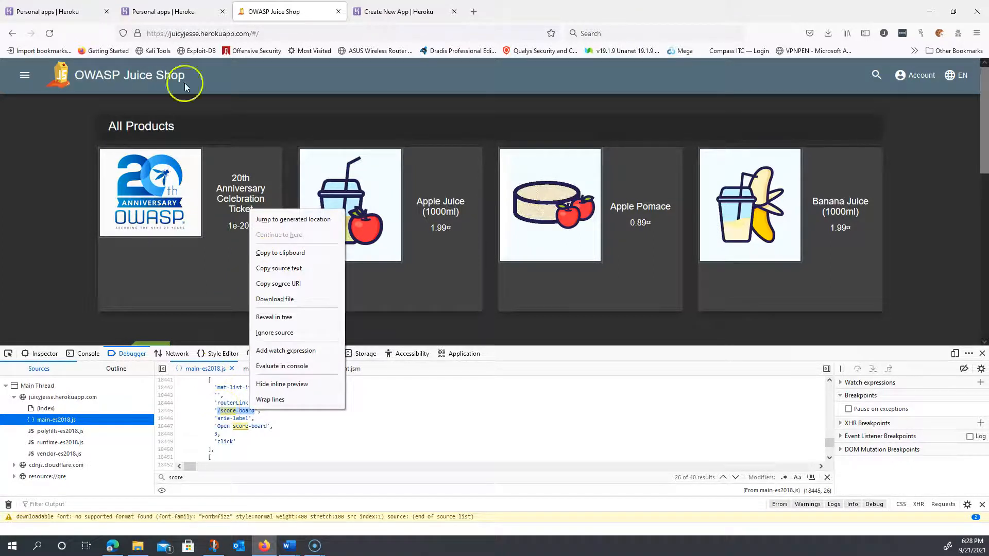
click(202, 33)
text(score)
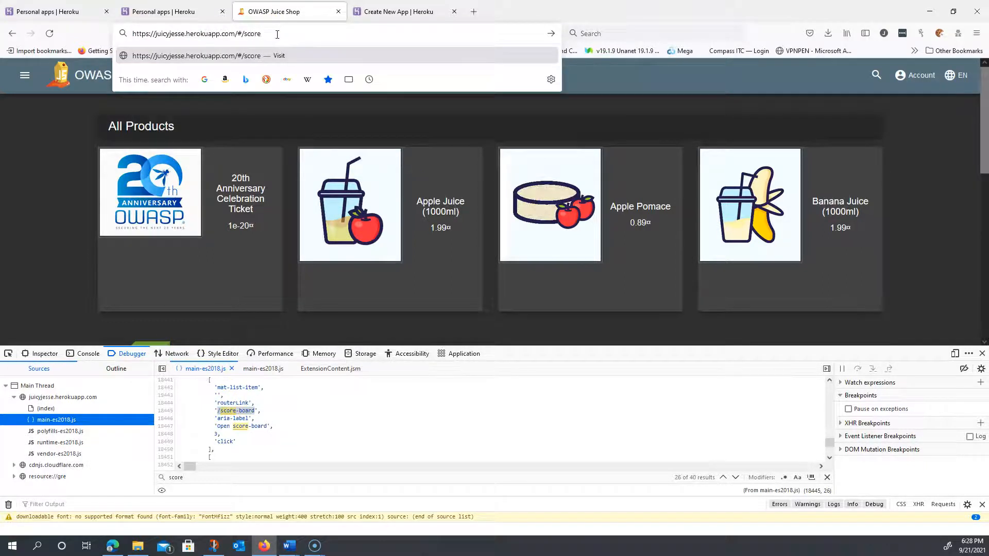
text(-boar)
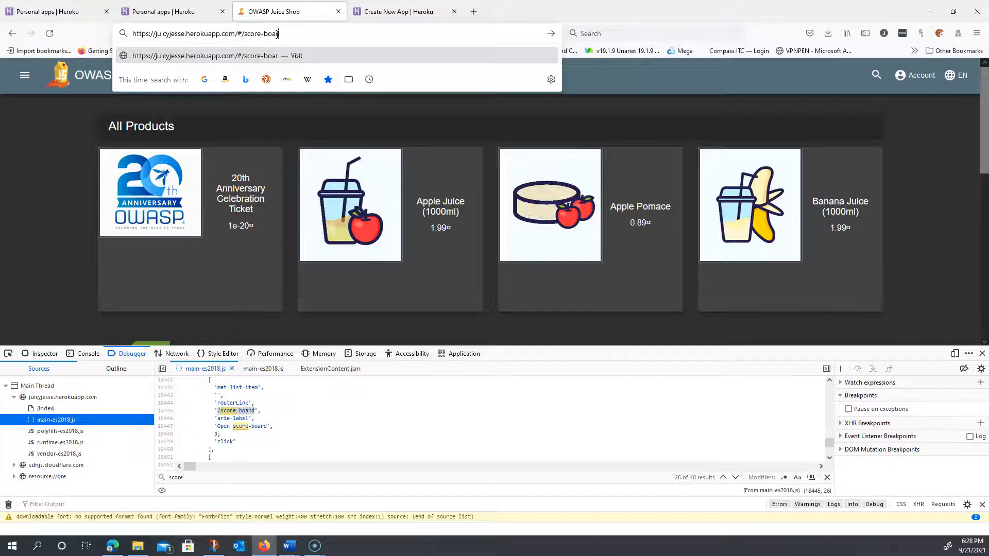
key(Return)
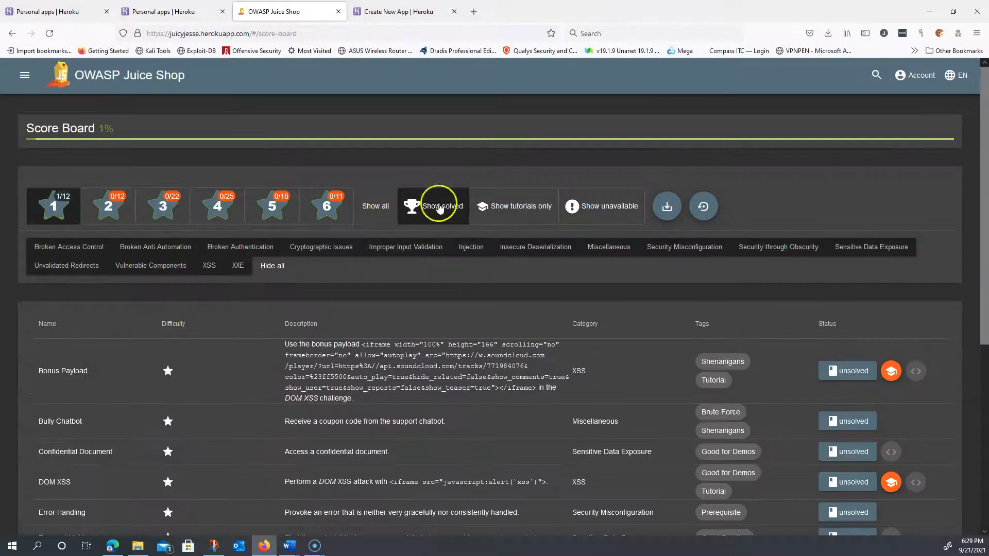
mouse_move(91, 299)
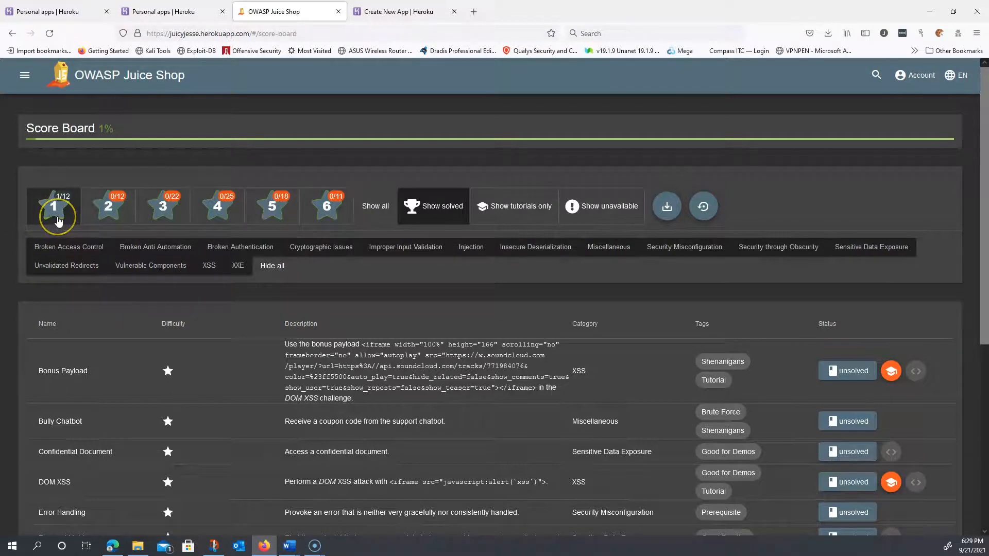
click(54, 206)
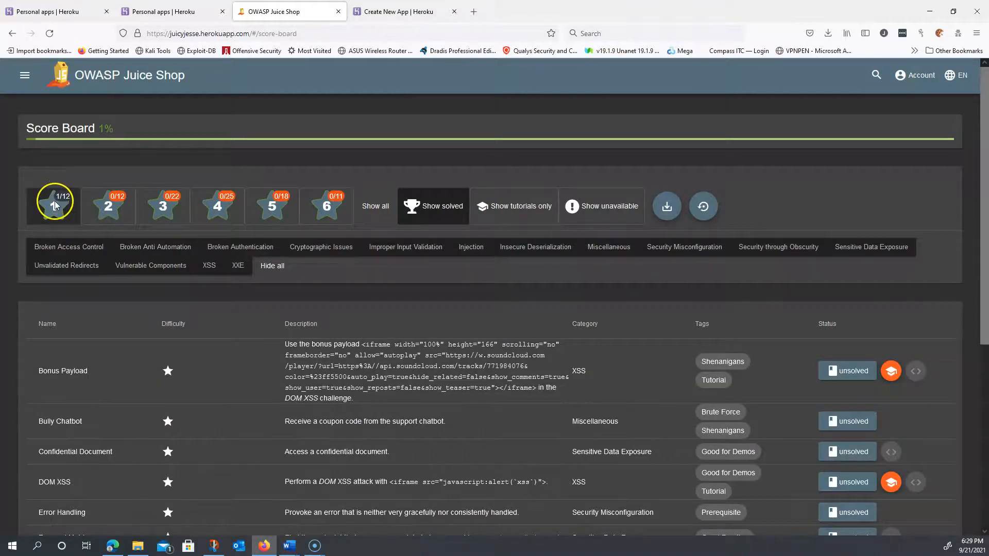
click(54, 206)
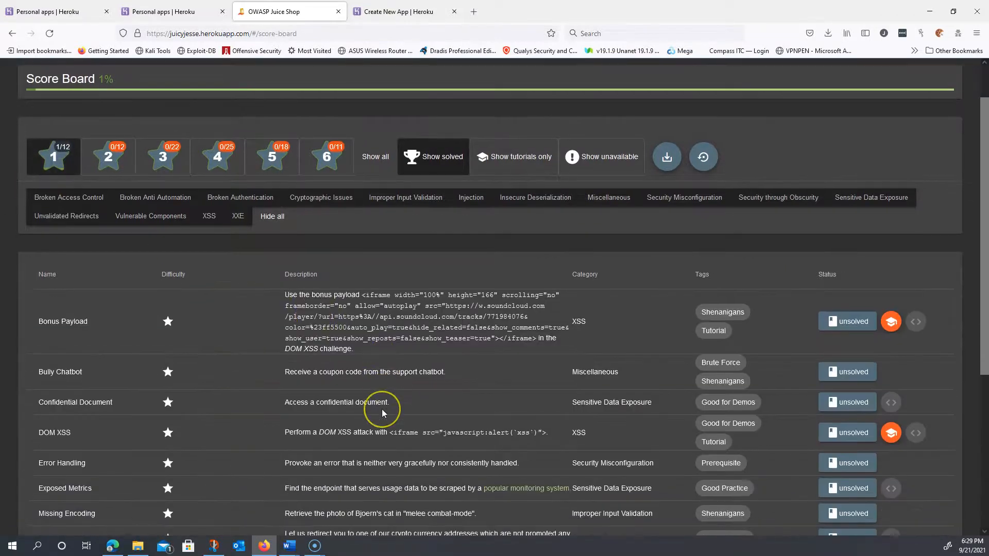
mouse_move(391, 396)
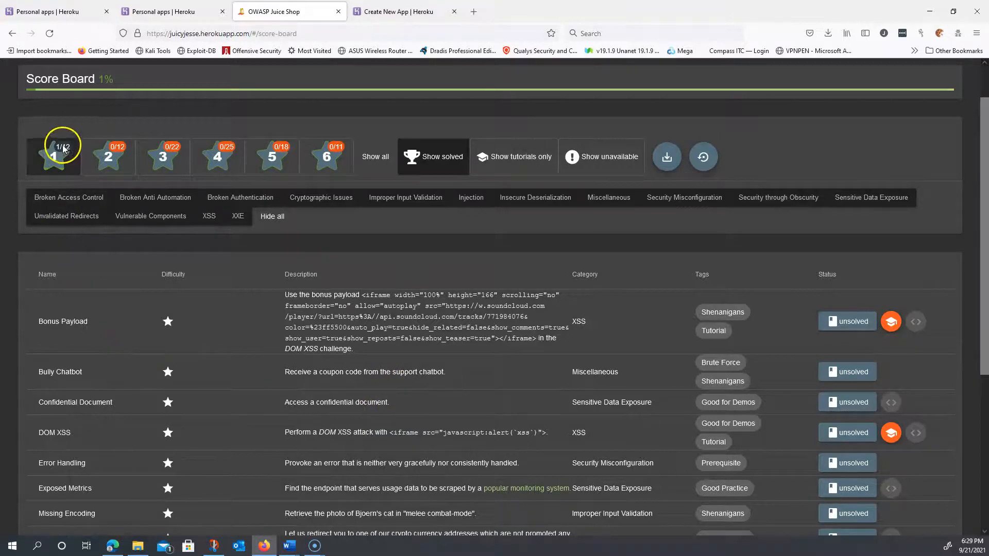
scroll(down, 3)
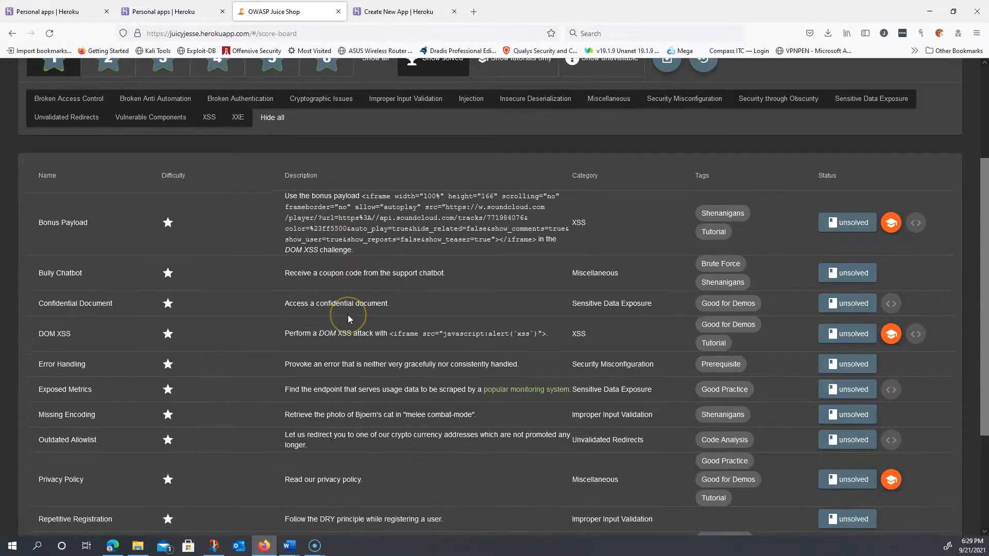
scroll(down, 3)
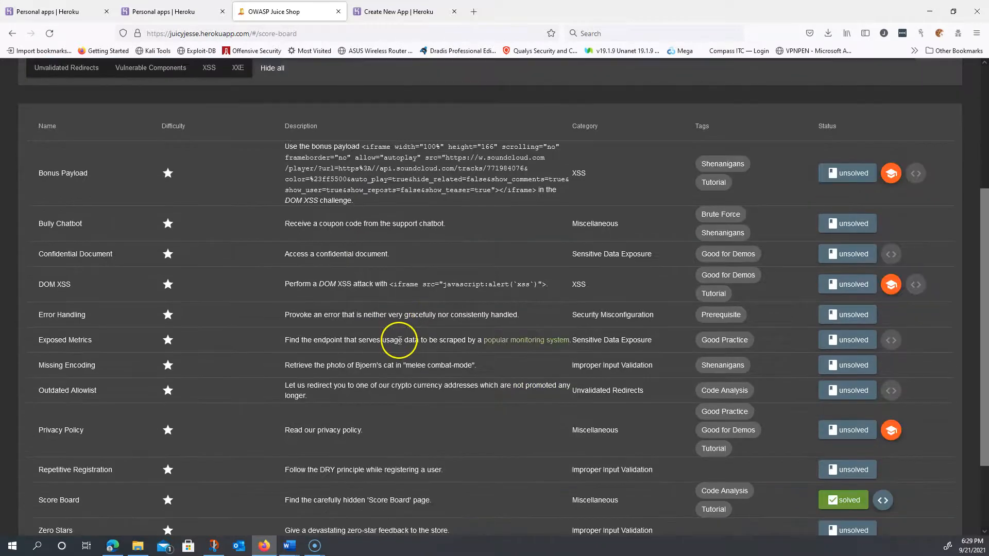
scroll(down, 3)
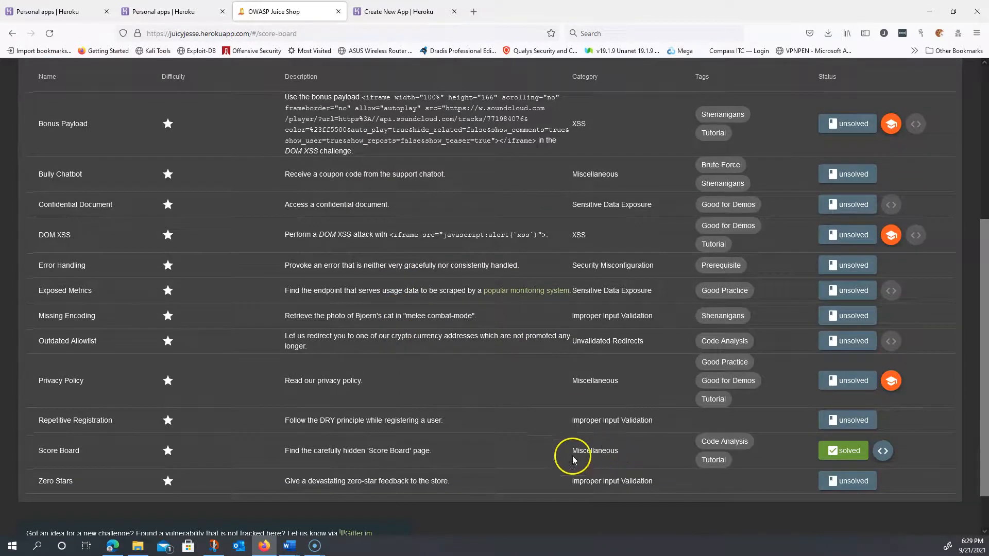
scroll(up, 3)
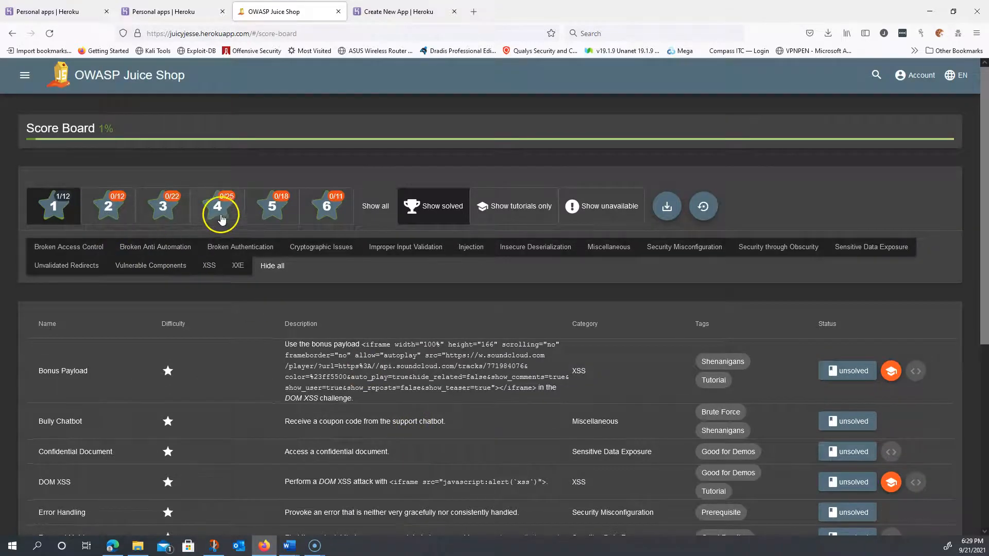
mouse_move(339, 208)
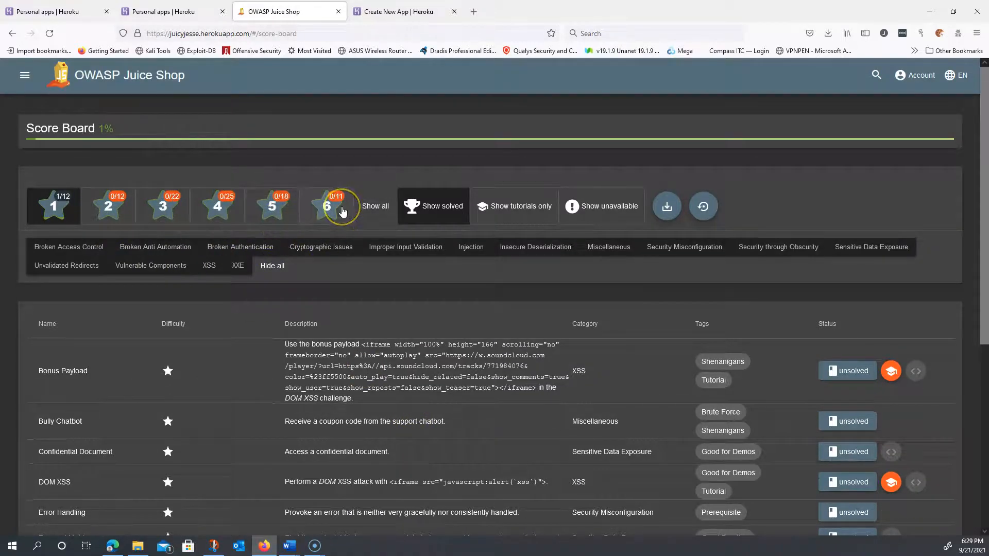
scroll(down, 3)
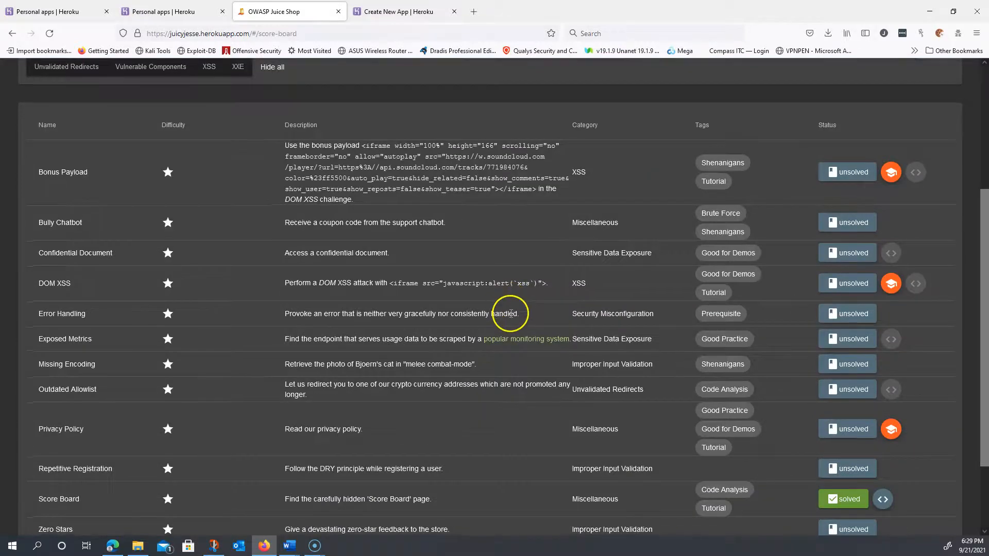
scroll(down, 3)
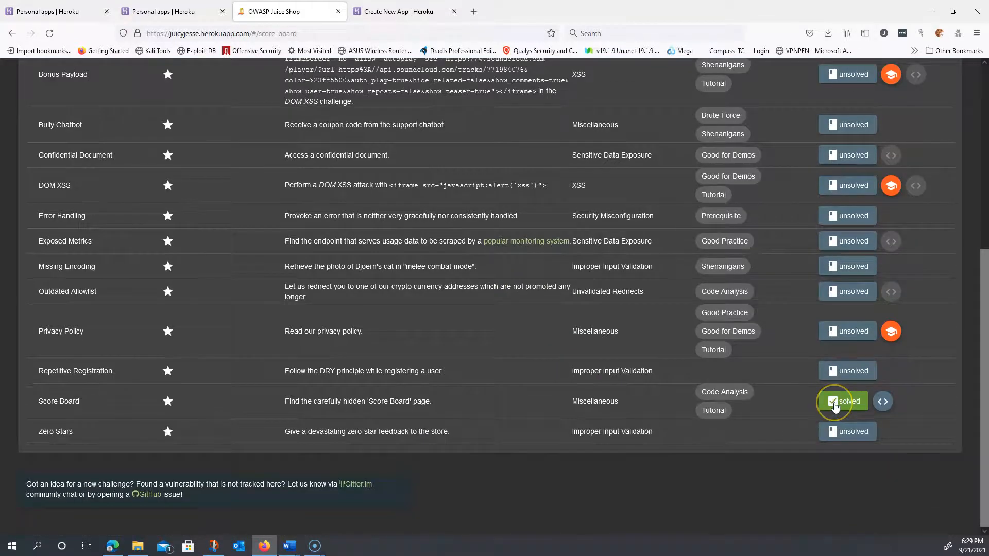
mouse_move(883, 402)
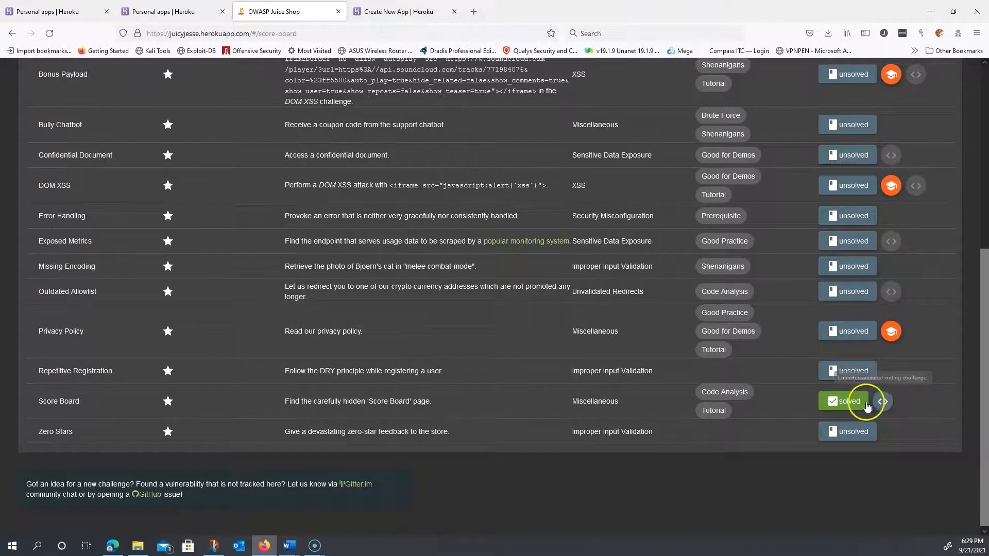
mouse_move(724, 391)
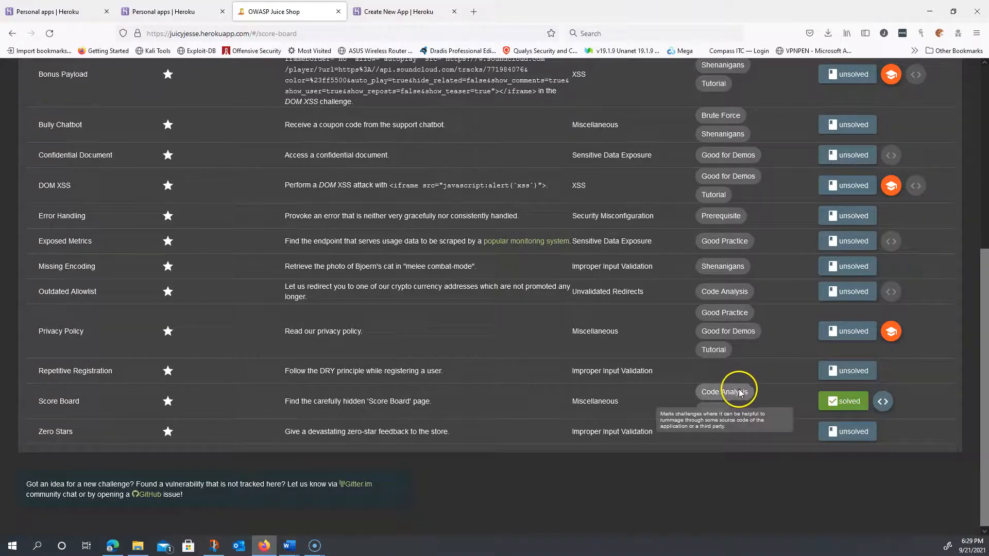
click(882, 401)
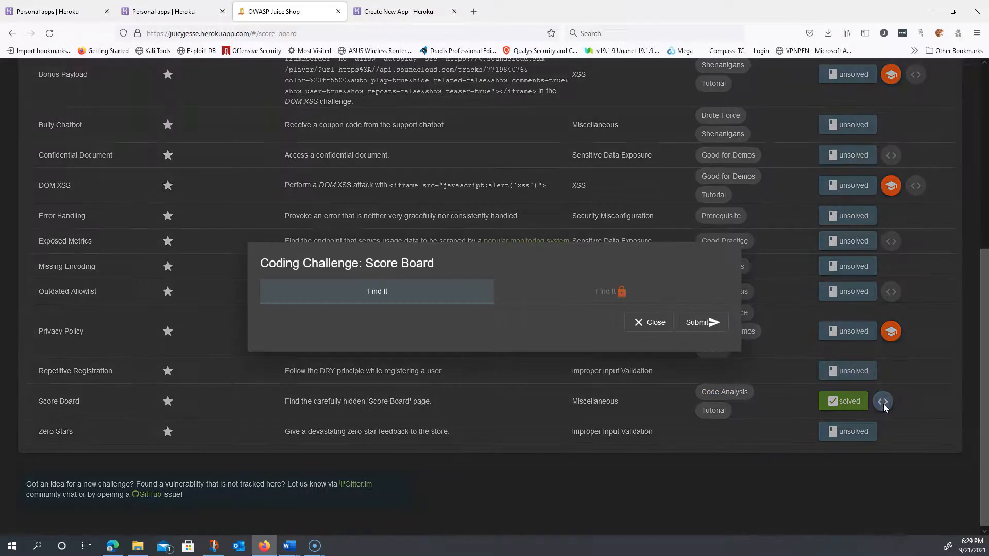
click(376, 291)
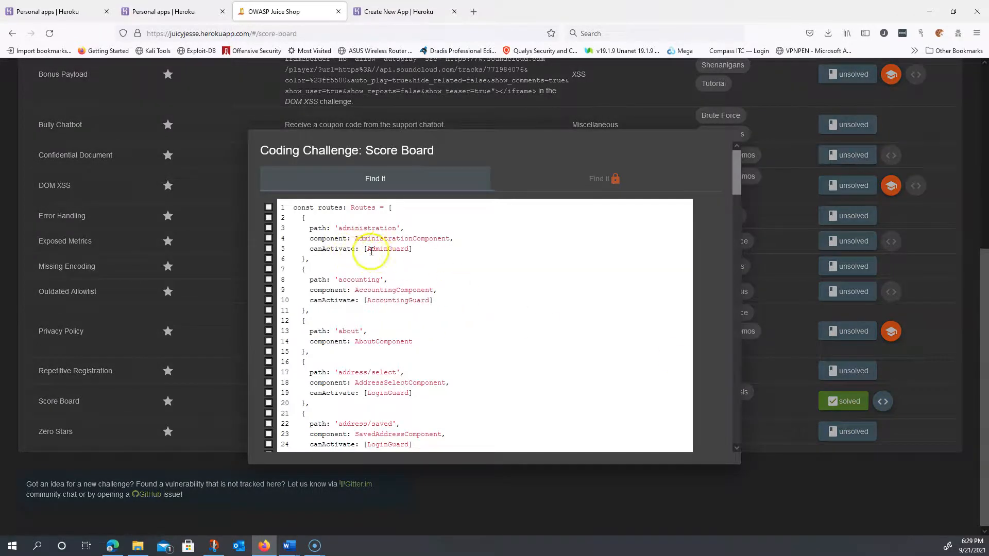
mouse_move(669, 181)
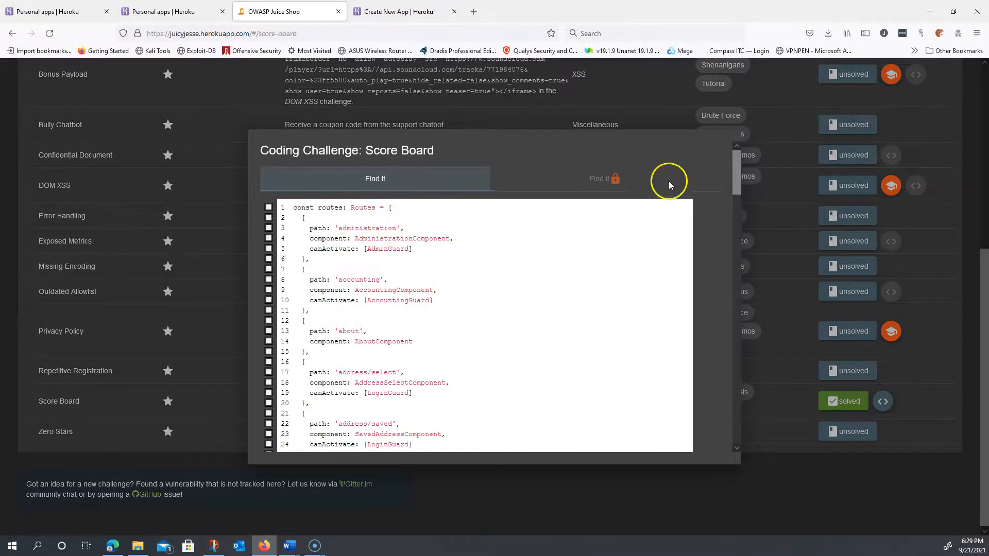
mouse_move(757, 215)
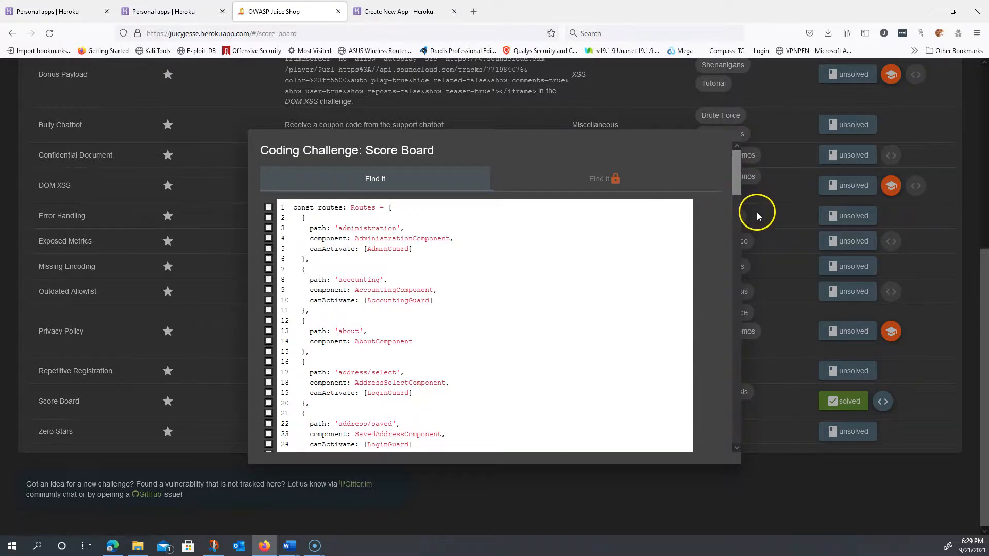
scroll(down, 3)
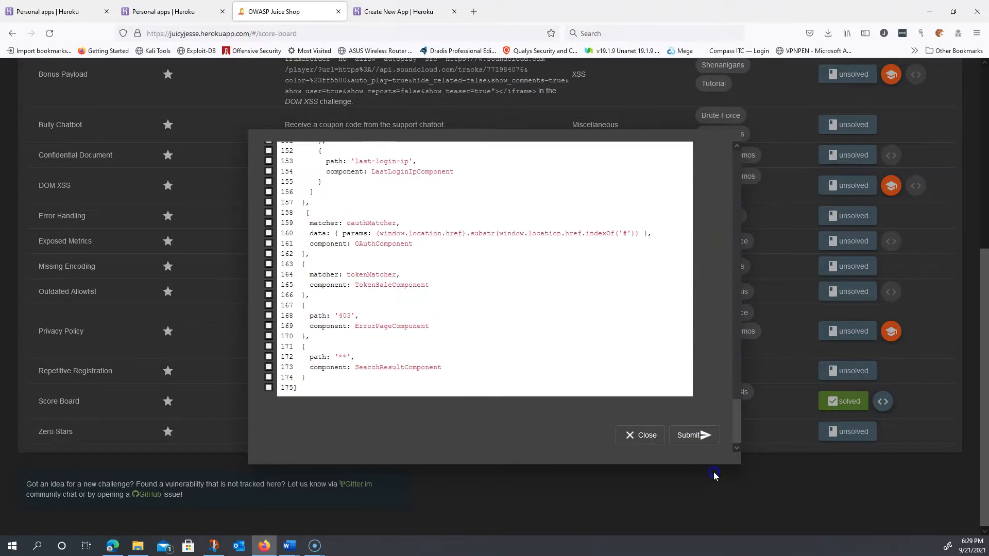
click(639, 434)
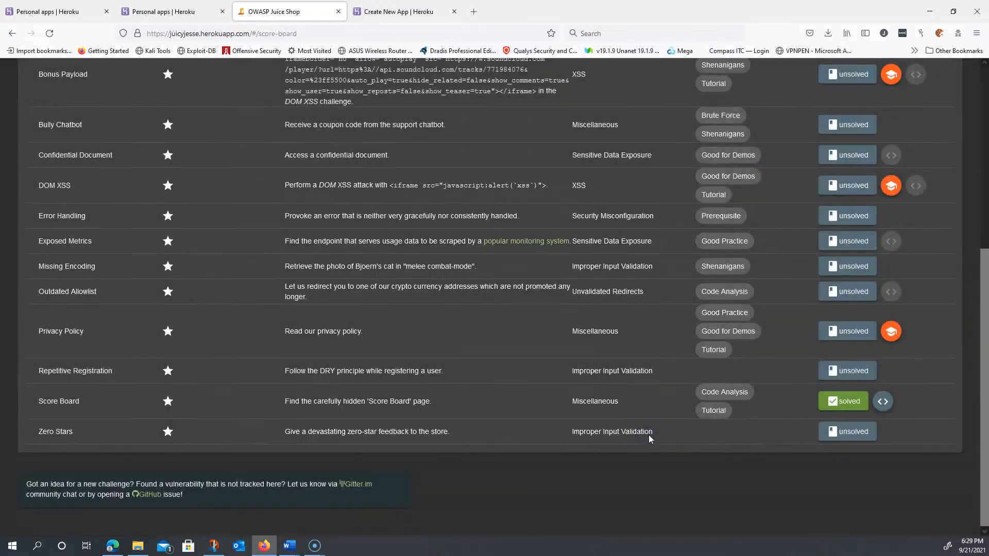
mouse_move(25, 530)
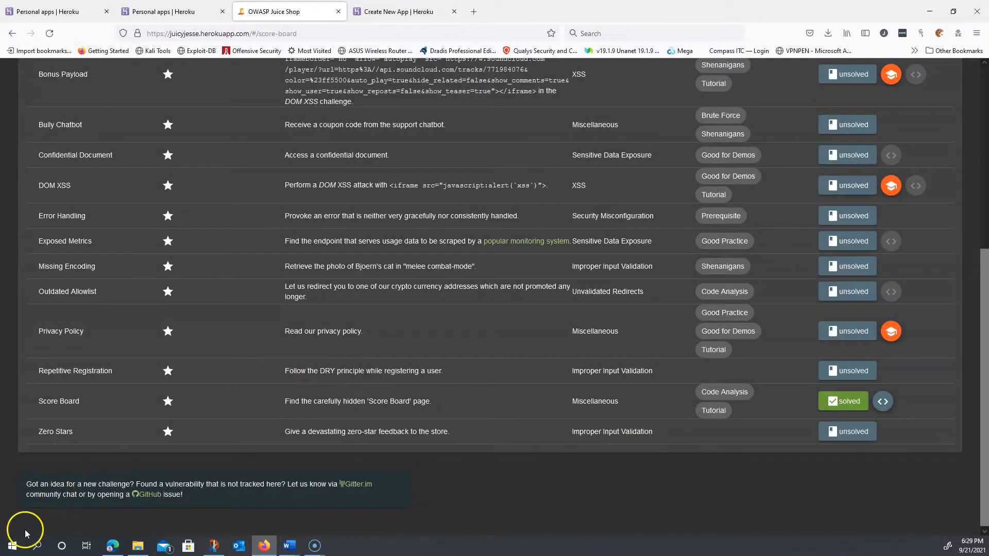